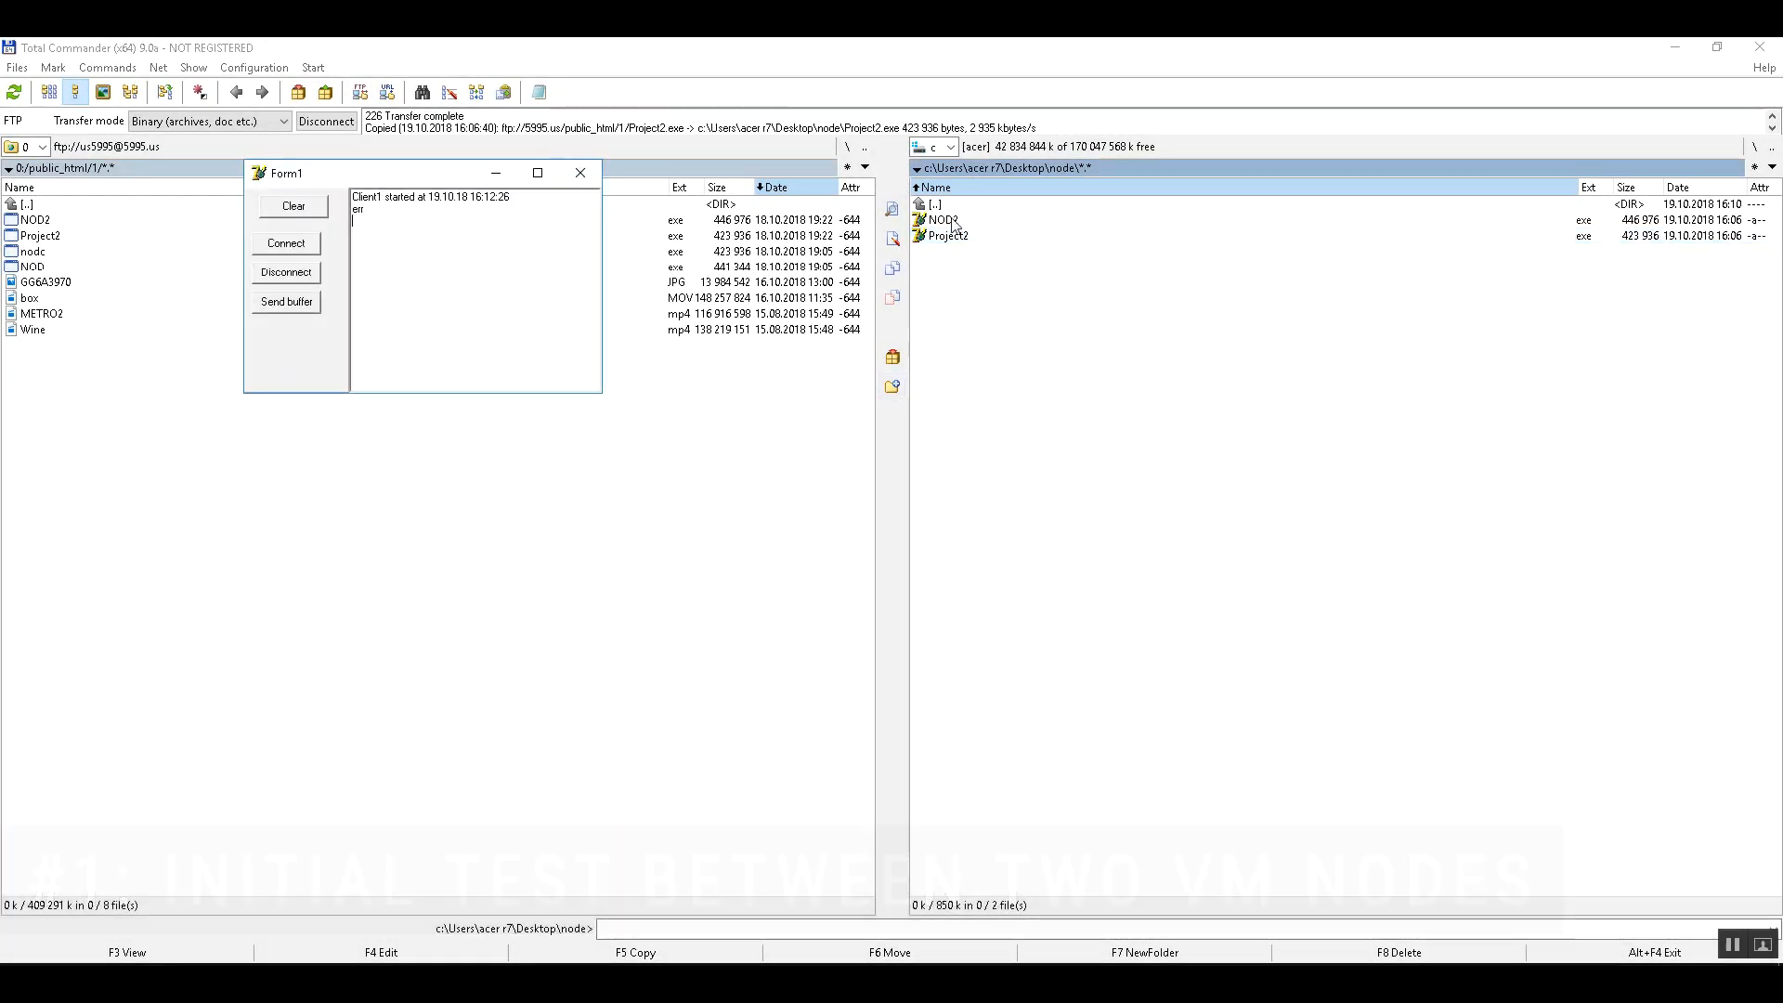
- Launch NOD2, connect the Form1 client to receive the 33048 values, then disconnect it
left_click(943, 219)
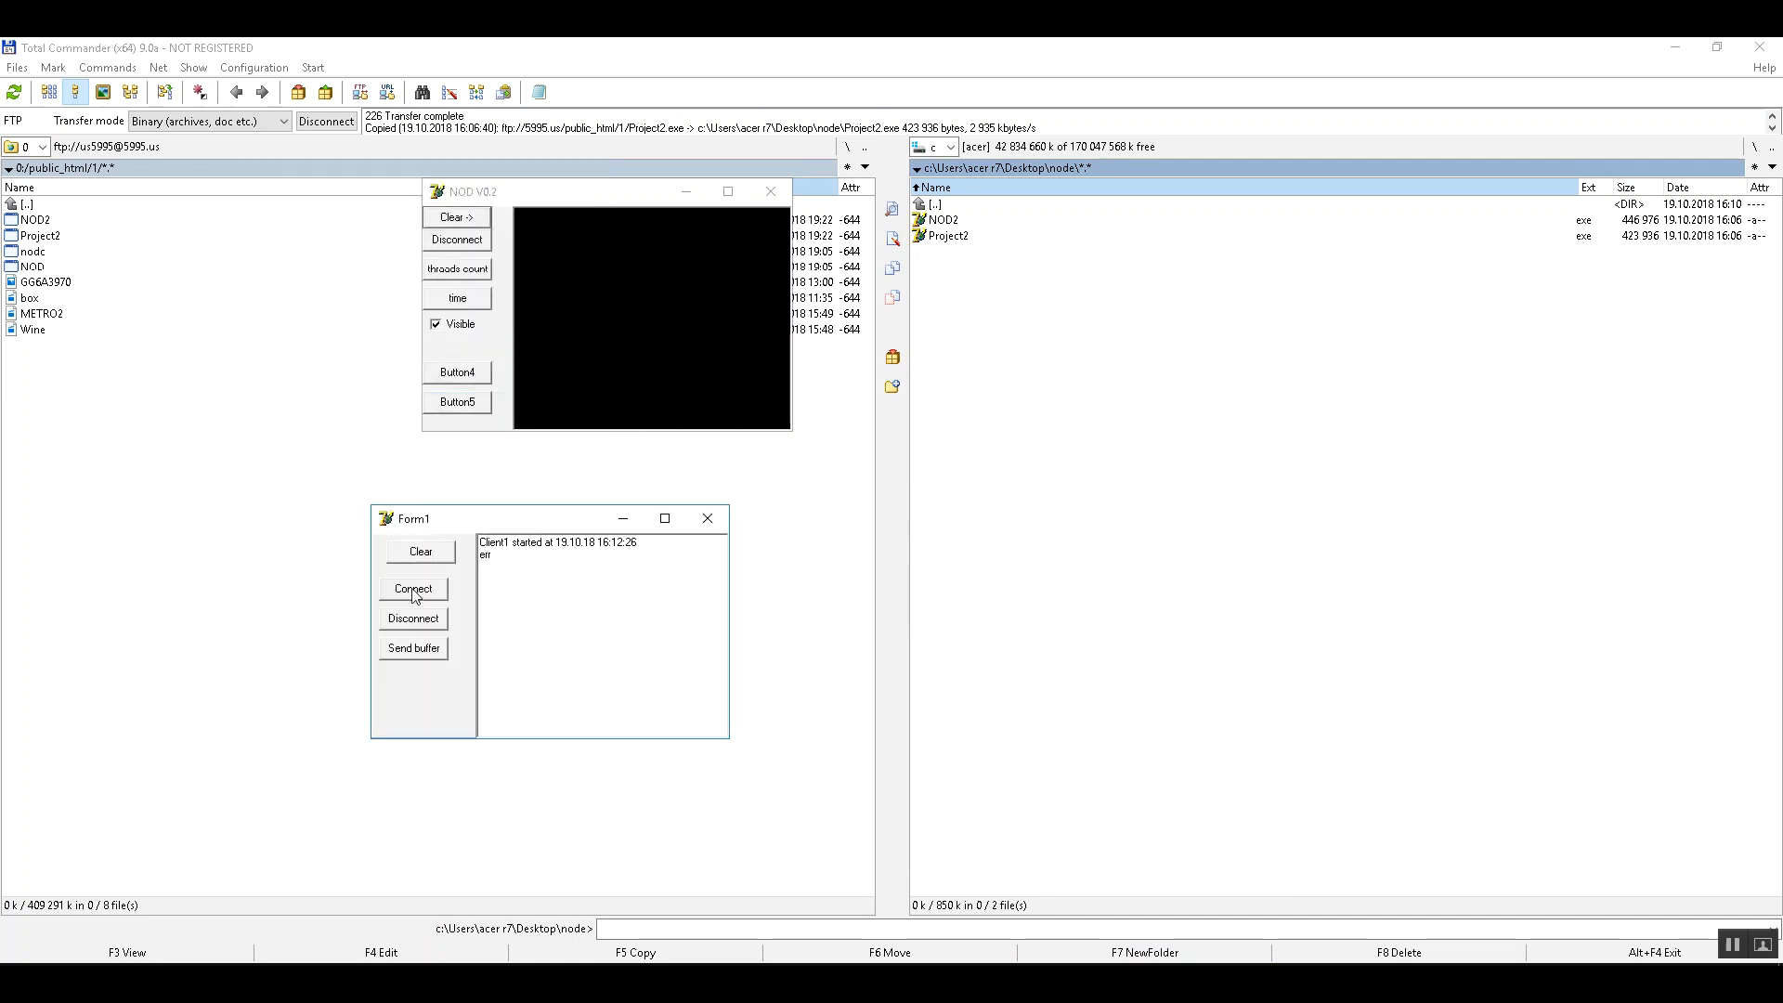
left_click(412, 588)
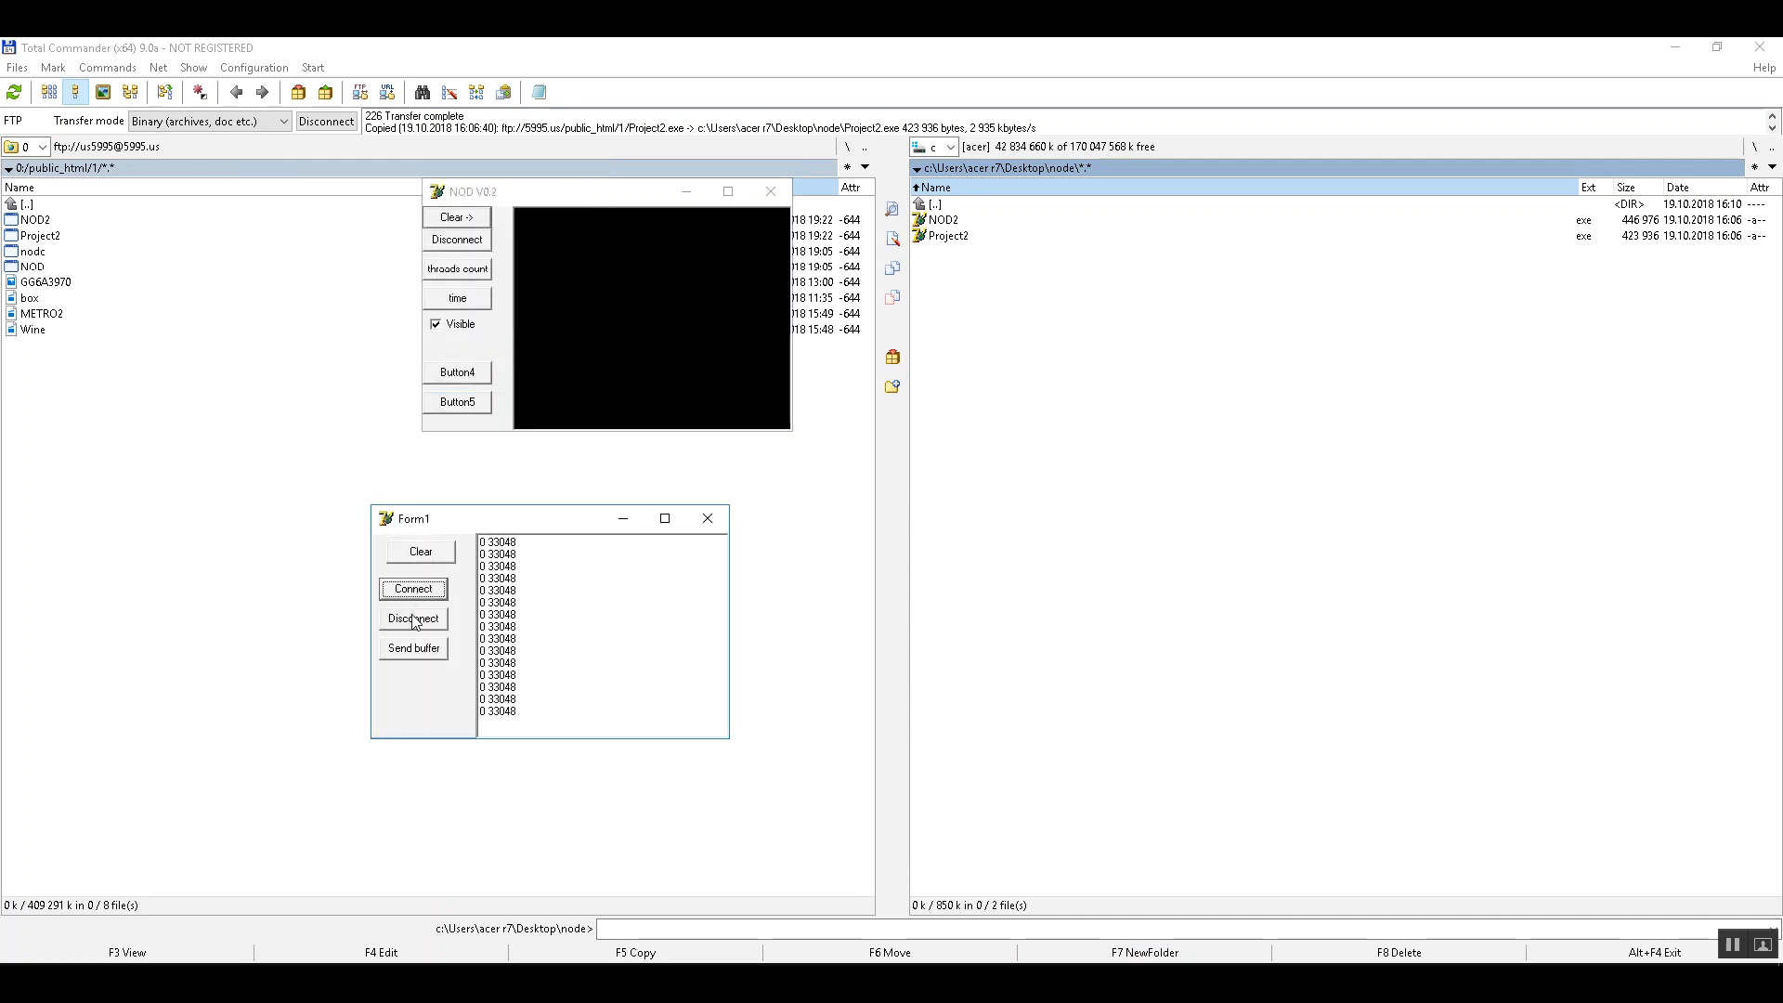
left_click(413, 618)
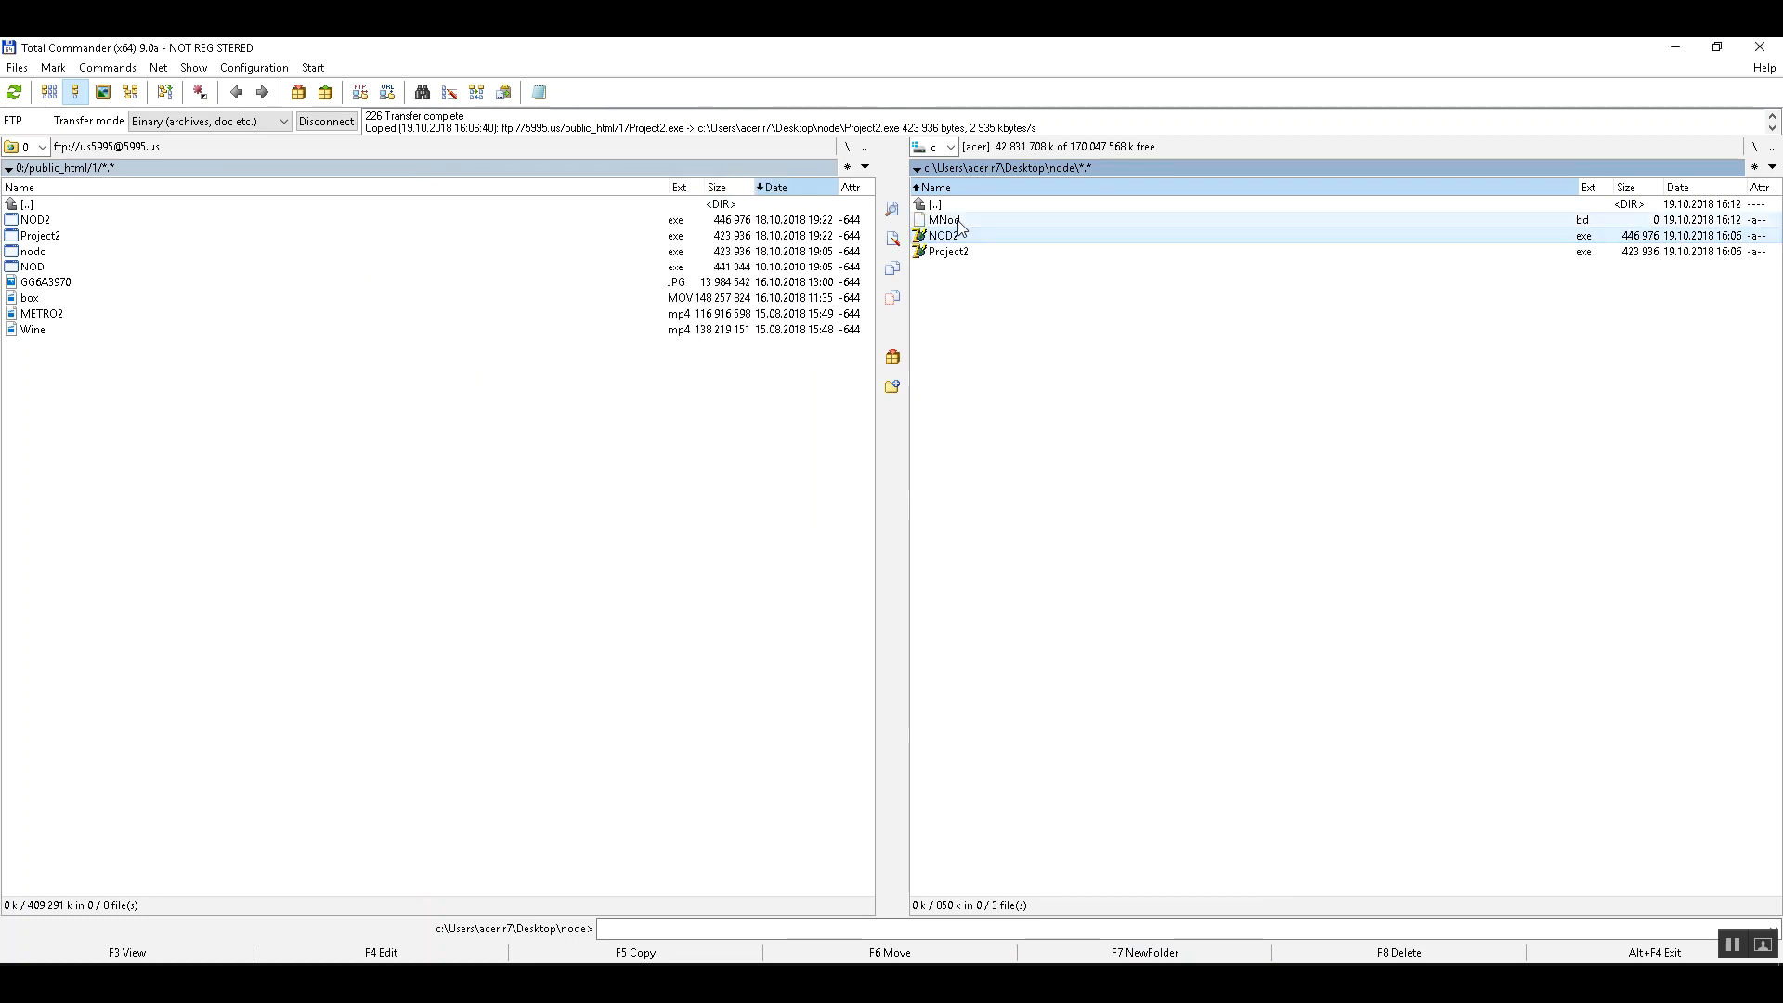
left_click(945, 220)
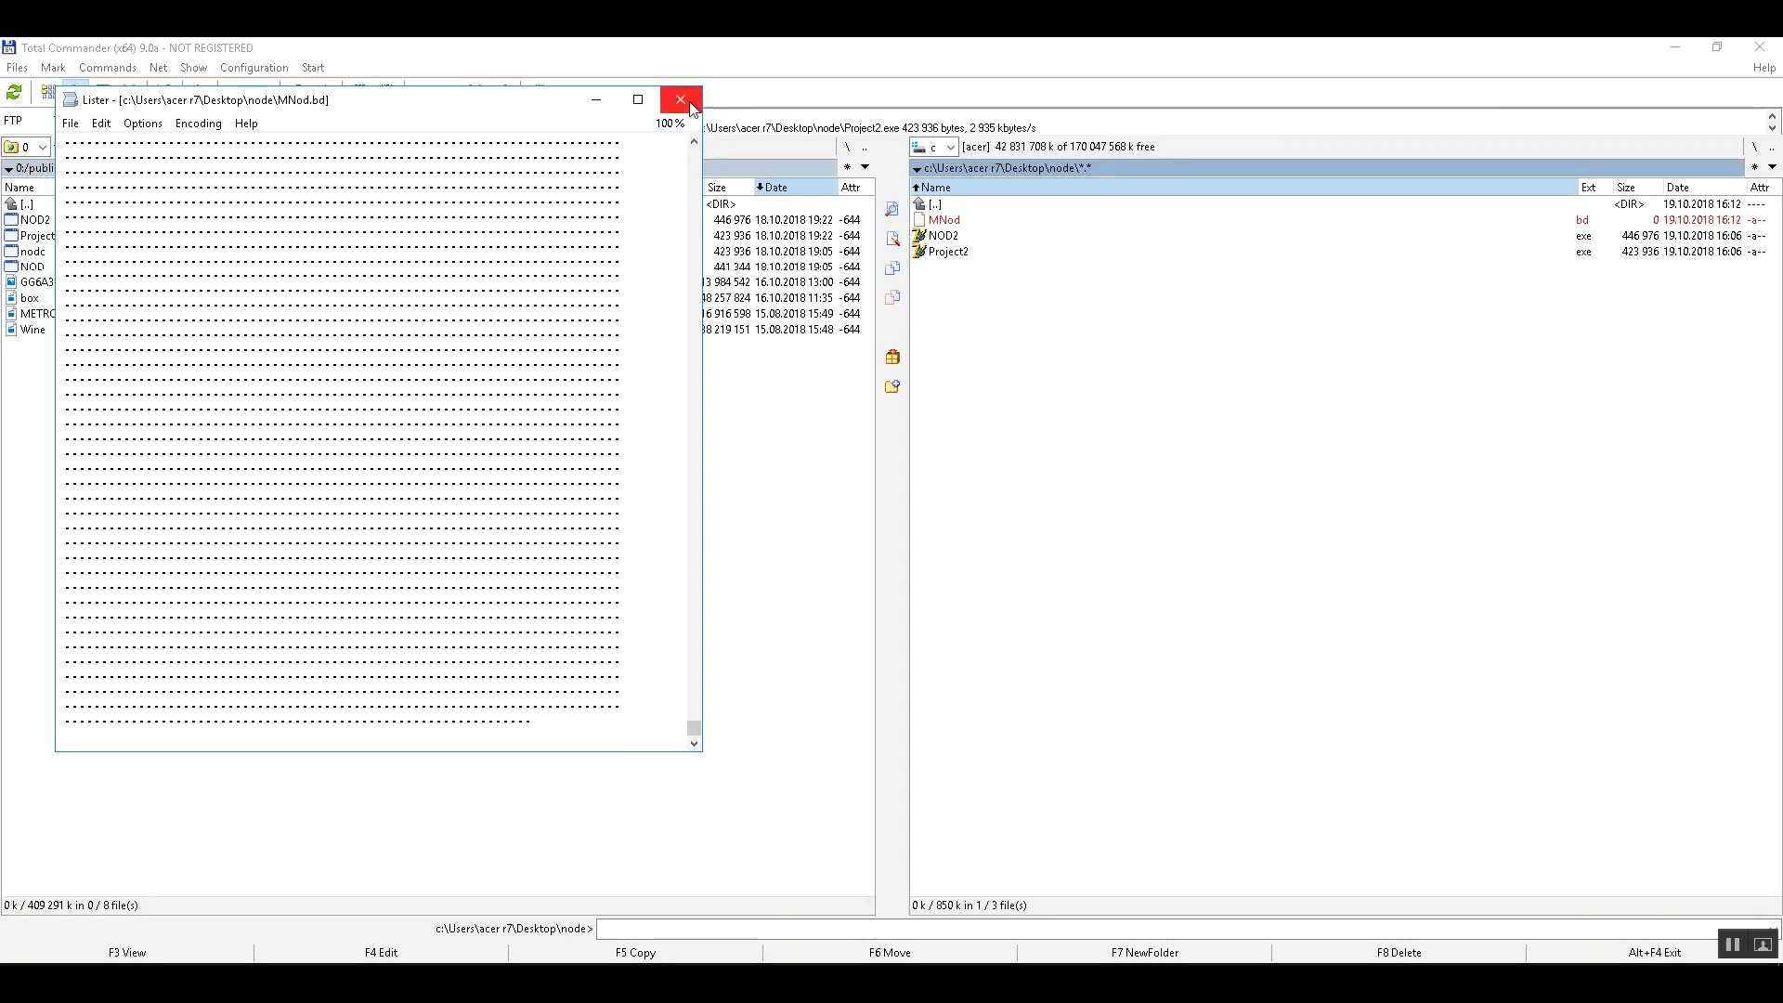
left_click(678, 100)
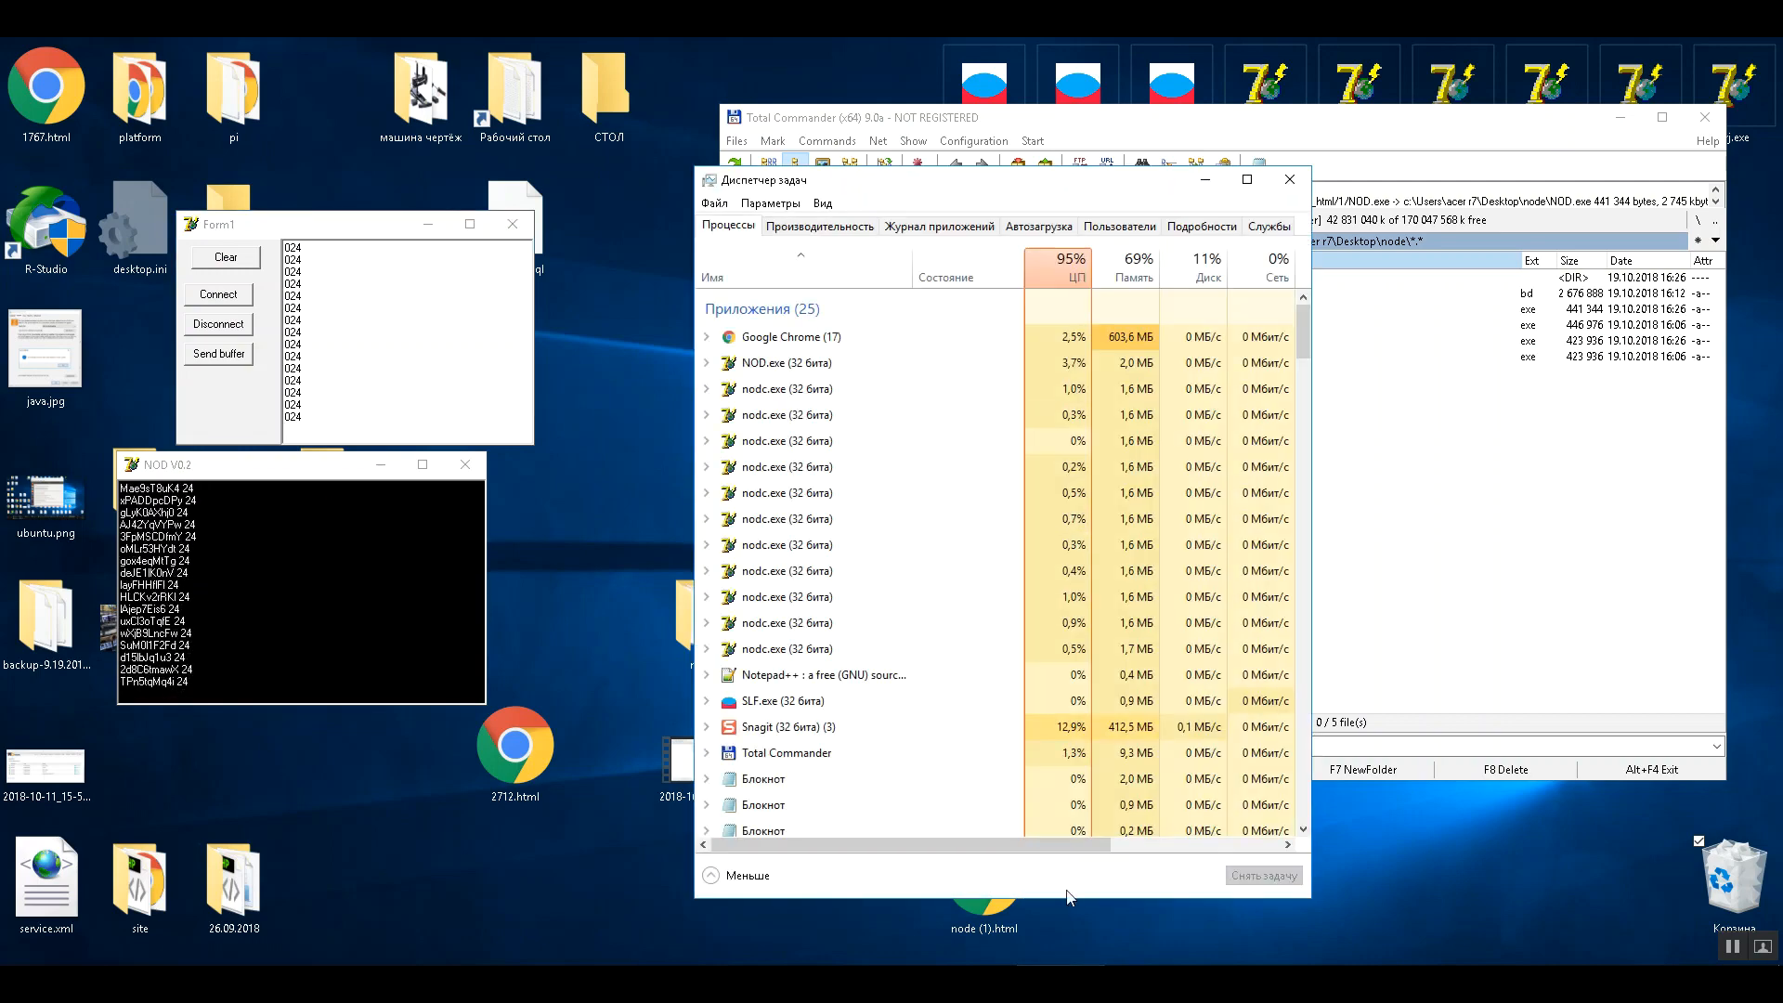
- Review the NOD.exe and nodc.exe CPU and memory entries in the Processes list
left_click(782, 388)
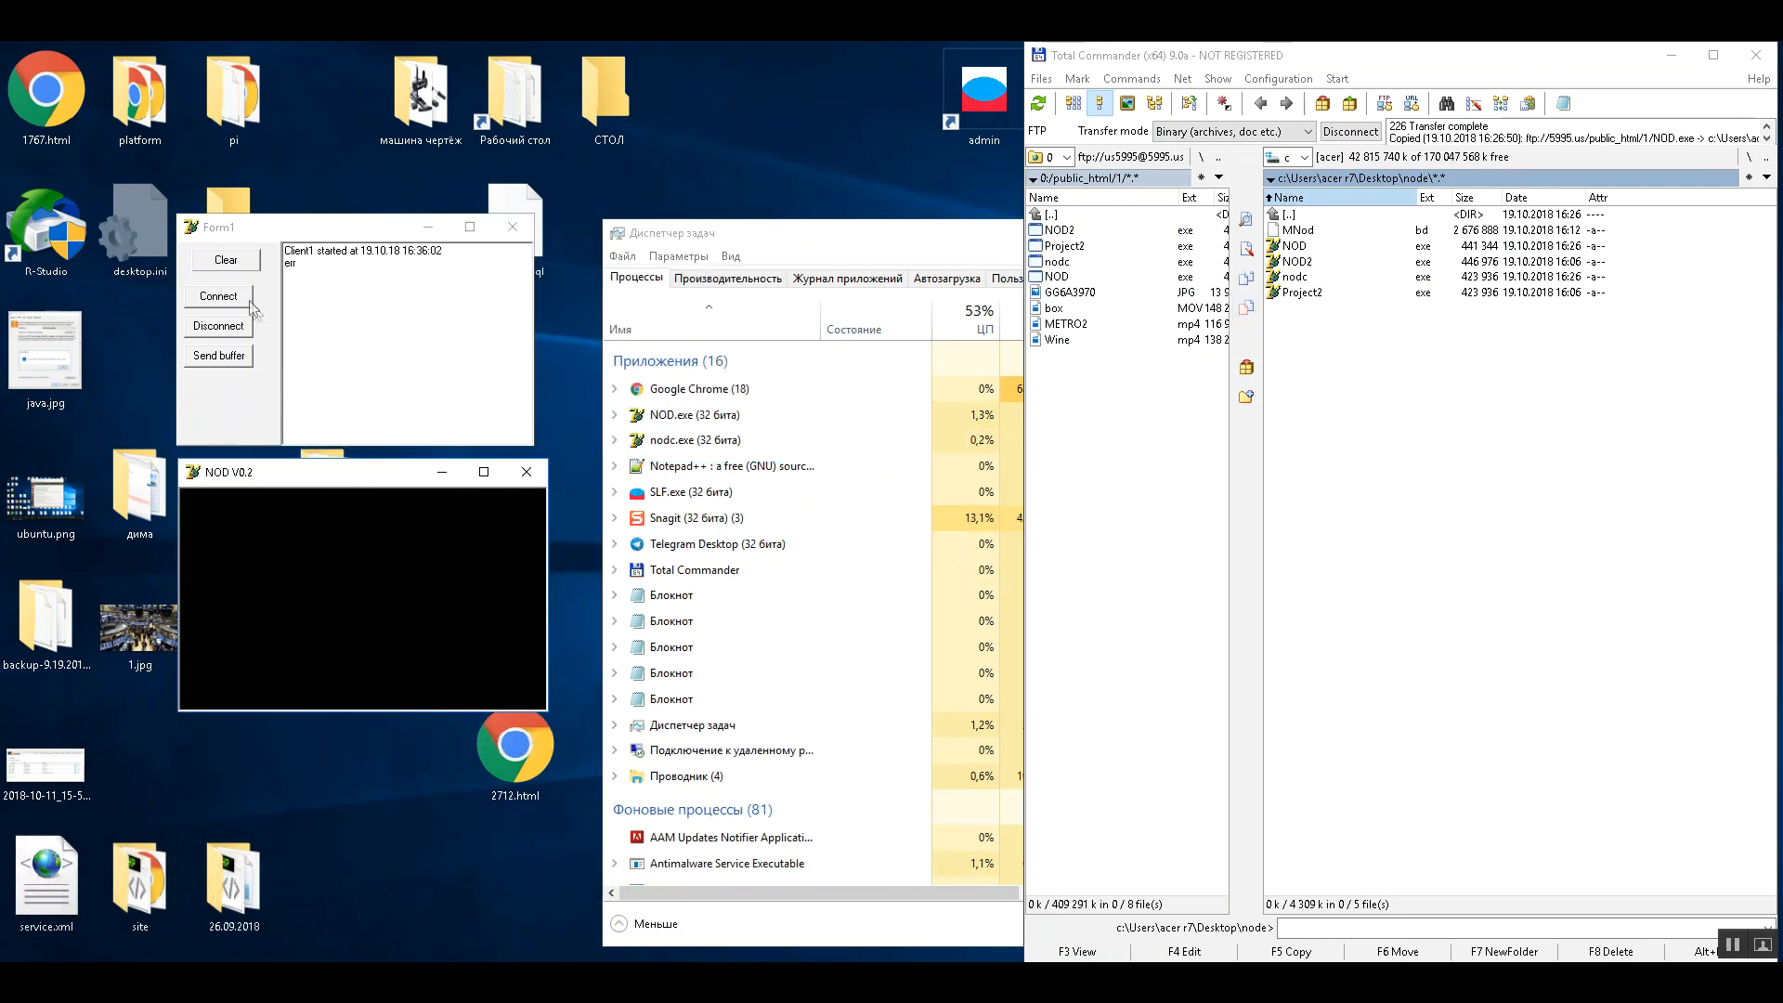
- Connect the client and launch several more nodc clients until CPU usage reaches 100%
left_click(216, 295)
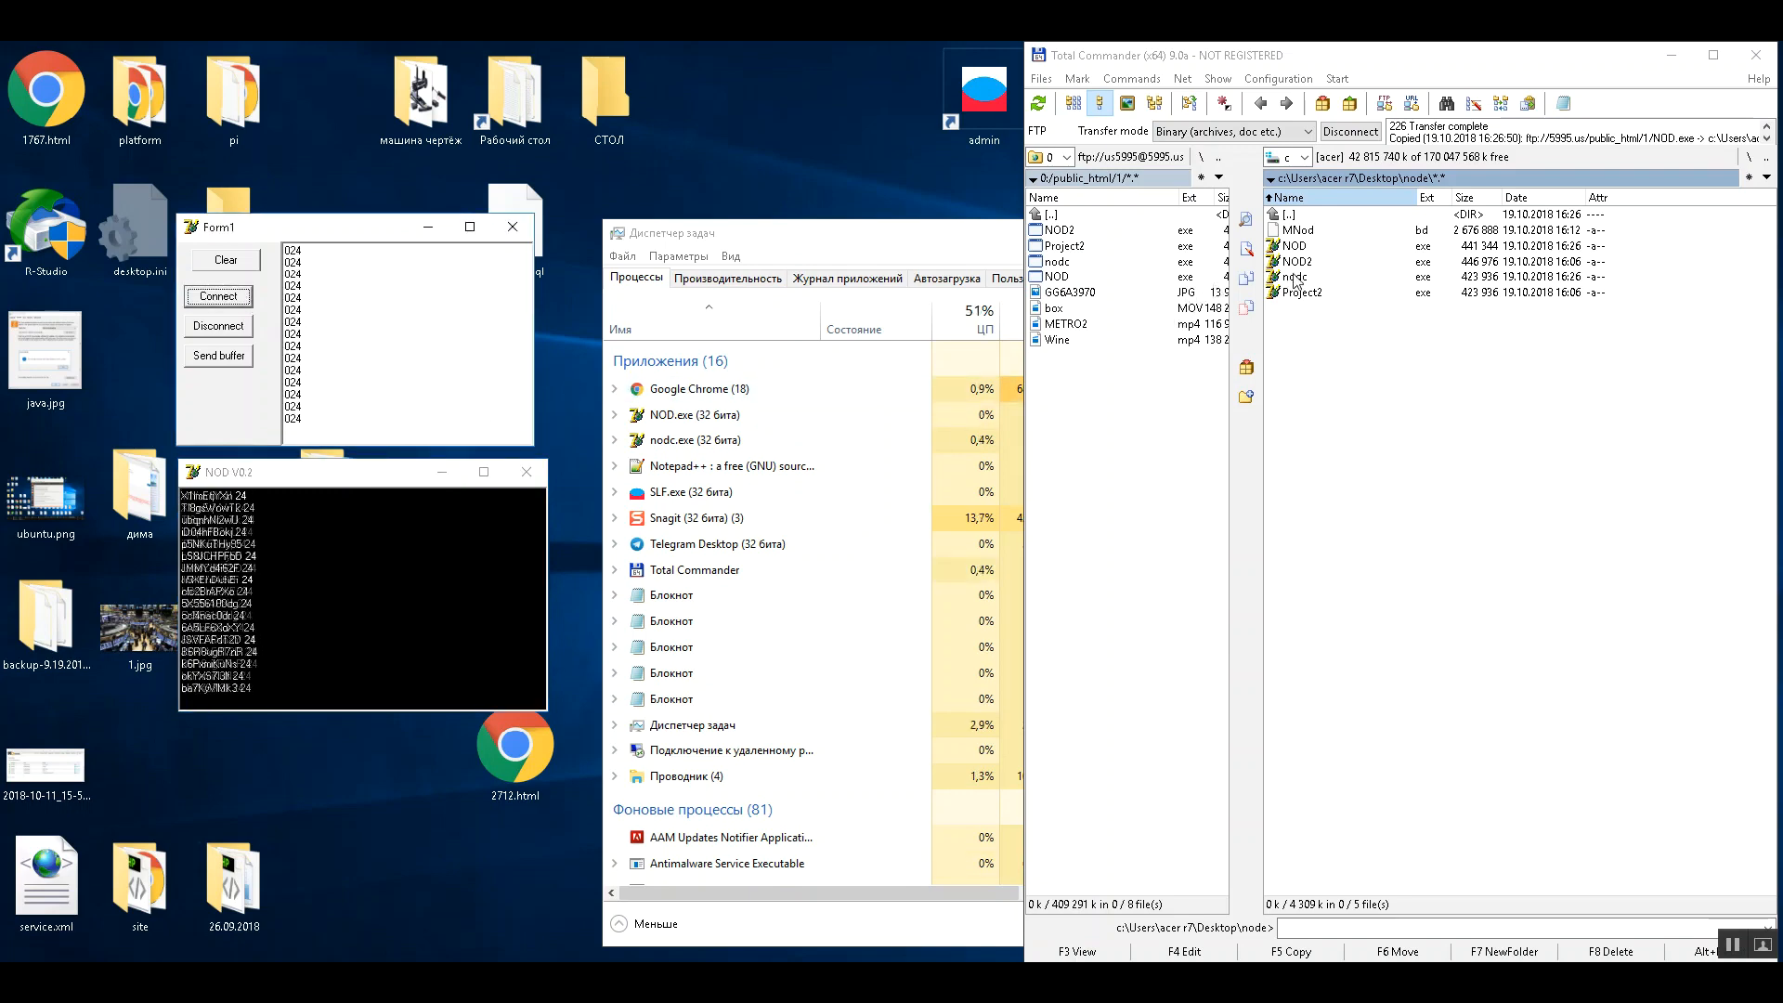
left_click(217, 295)
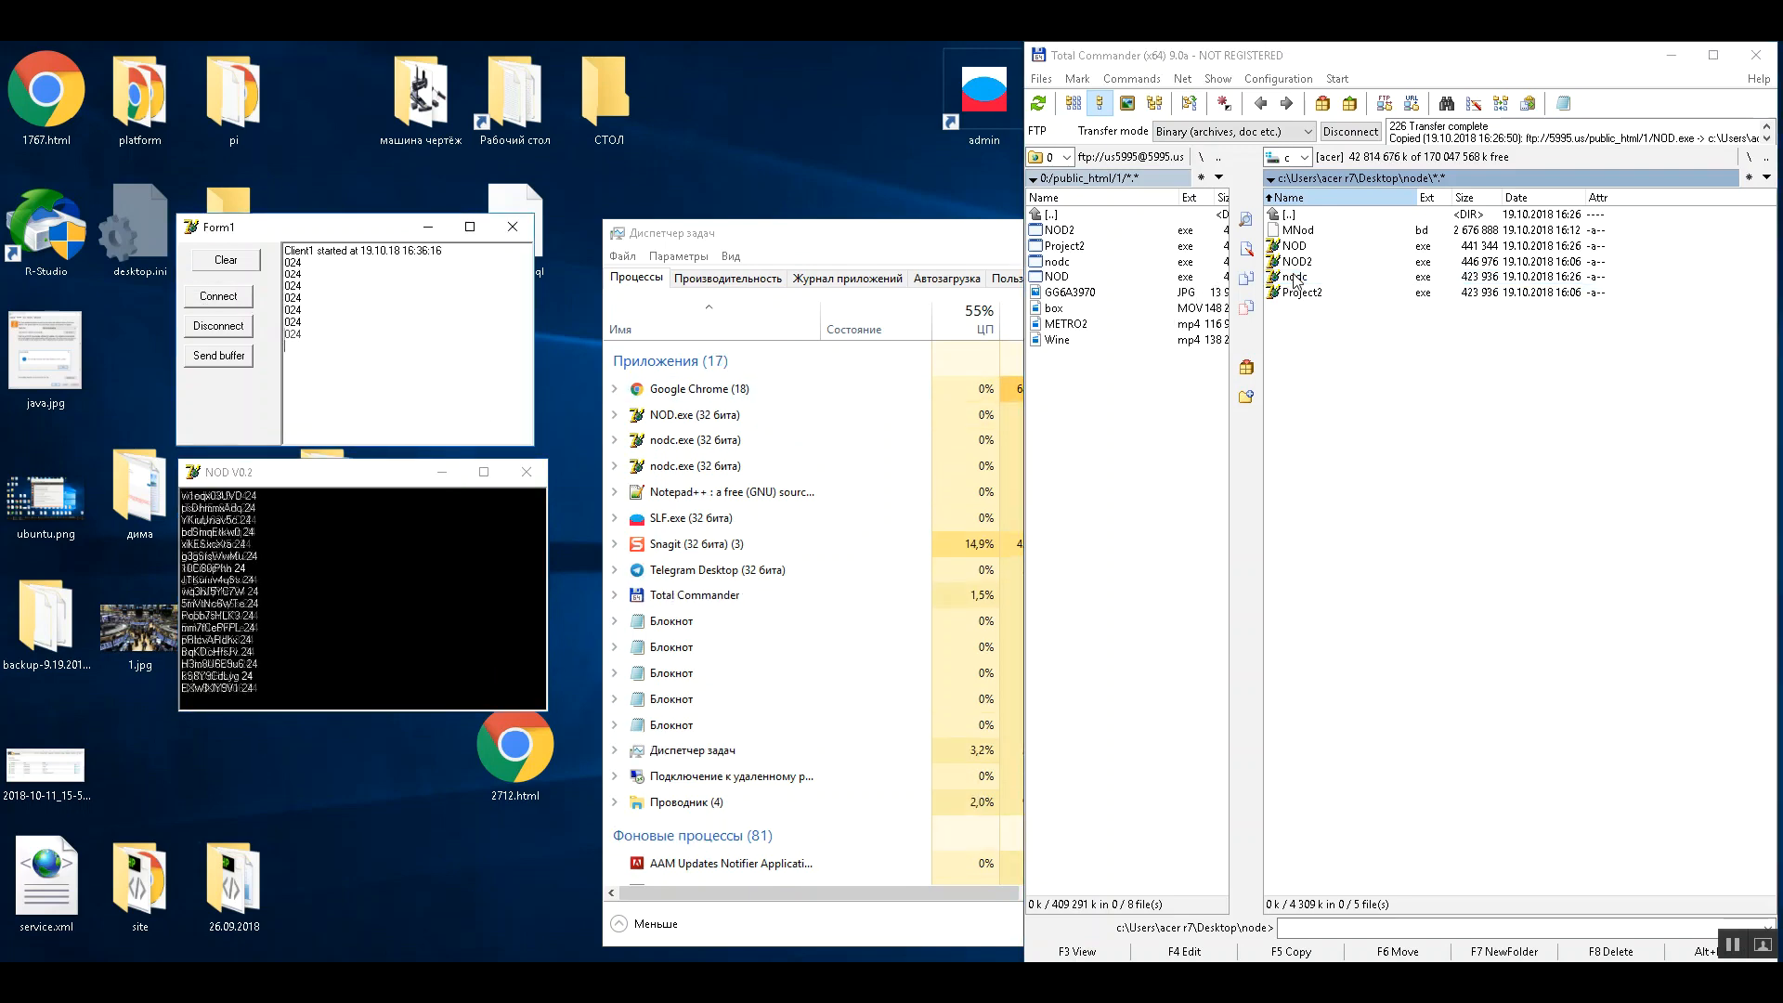
left_click(1297, 274)
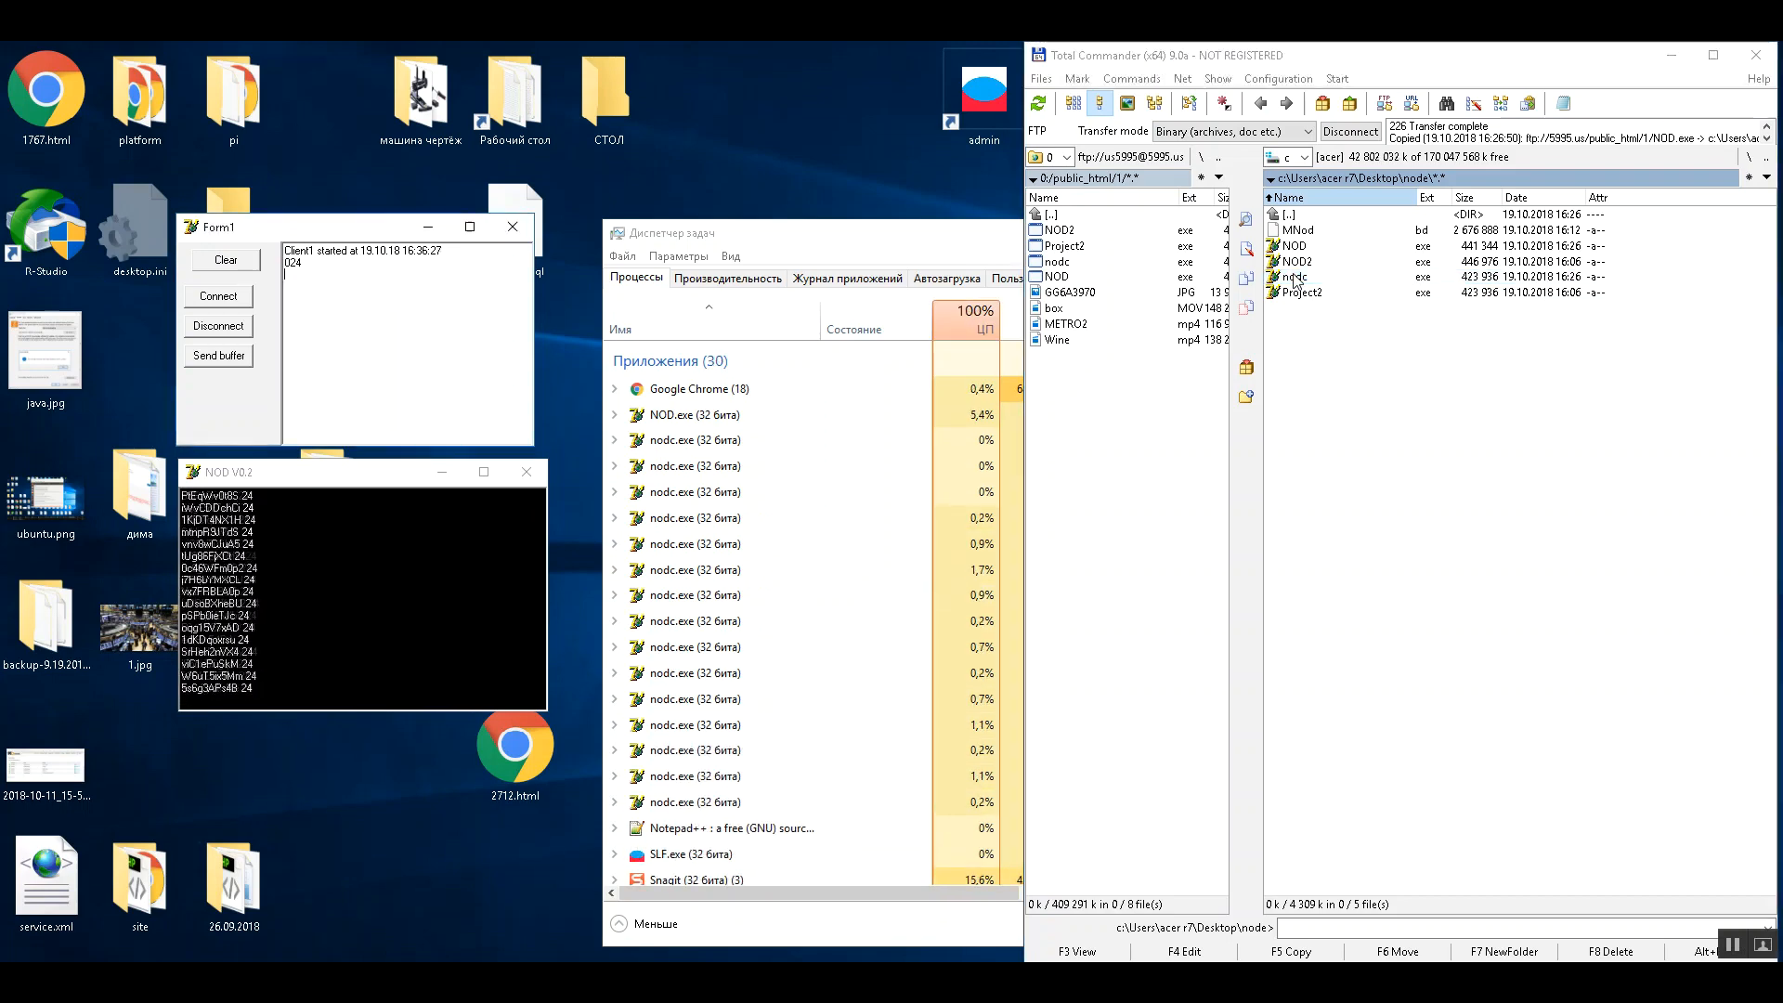
left_click(1290, 275)
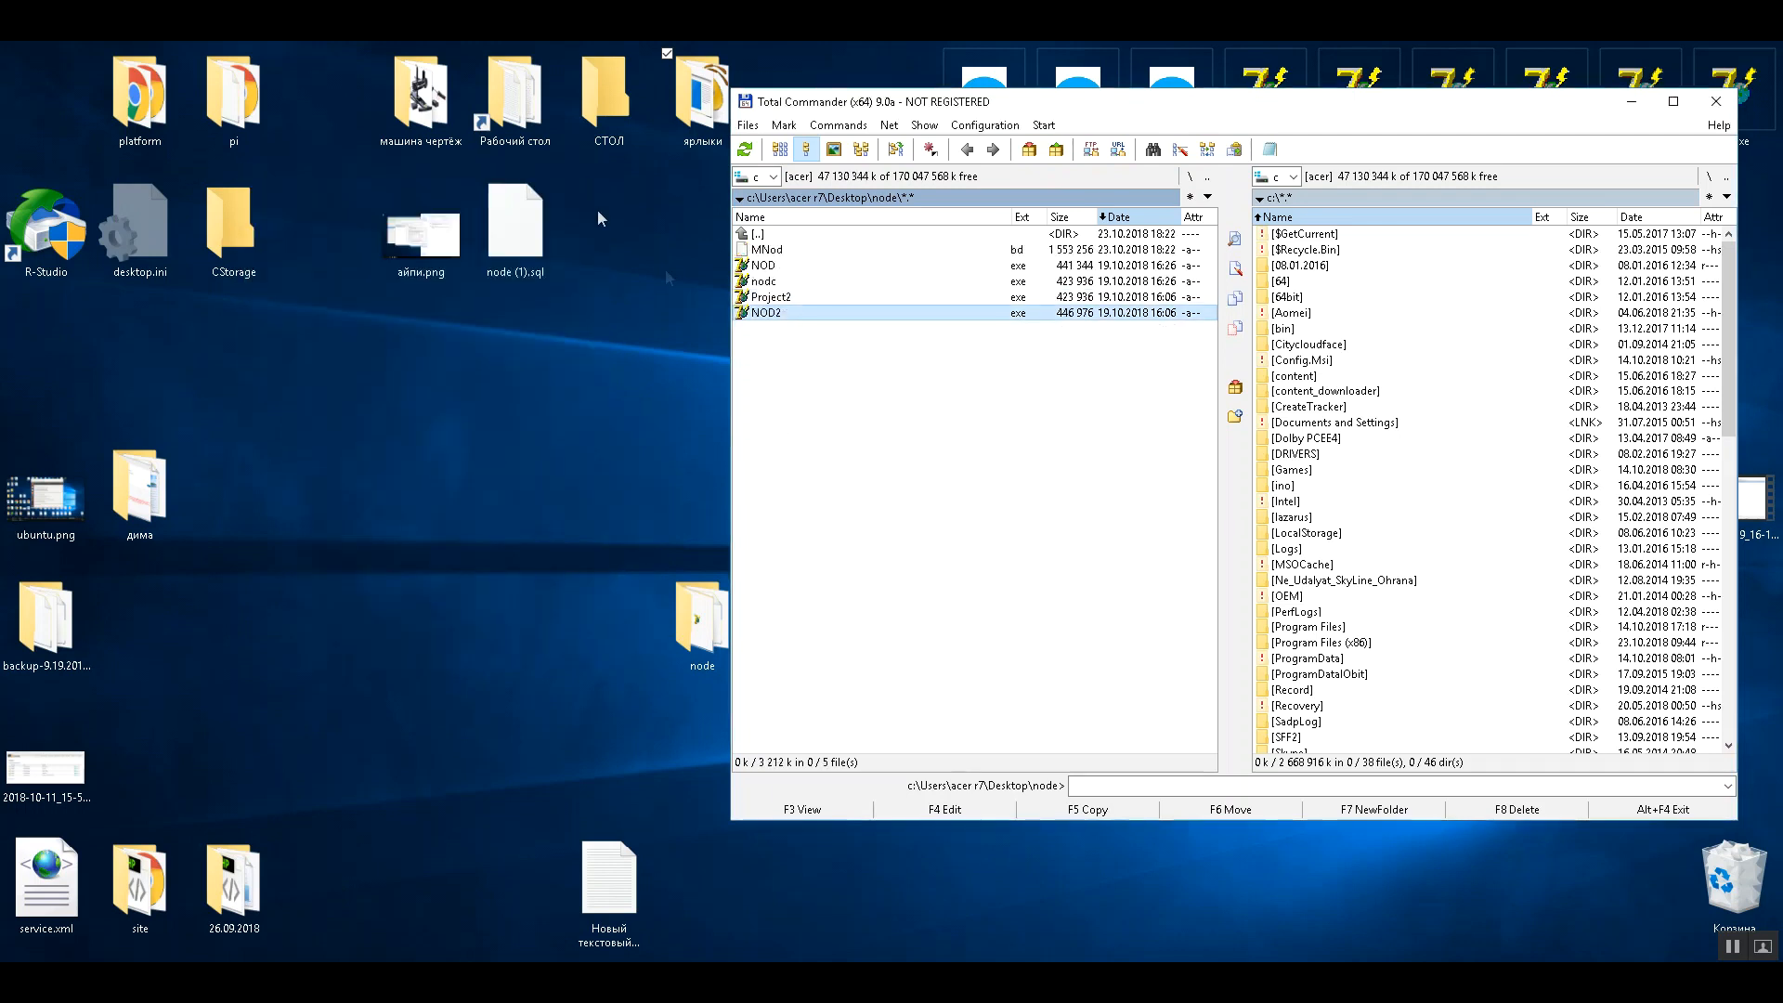
- Check MNod.bd's size in Properties, then view its hash text in Lister
left_click(768, 249)
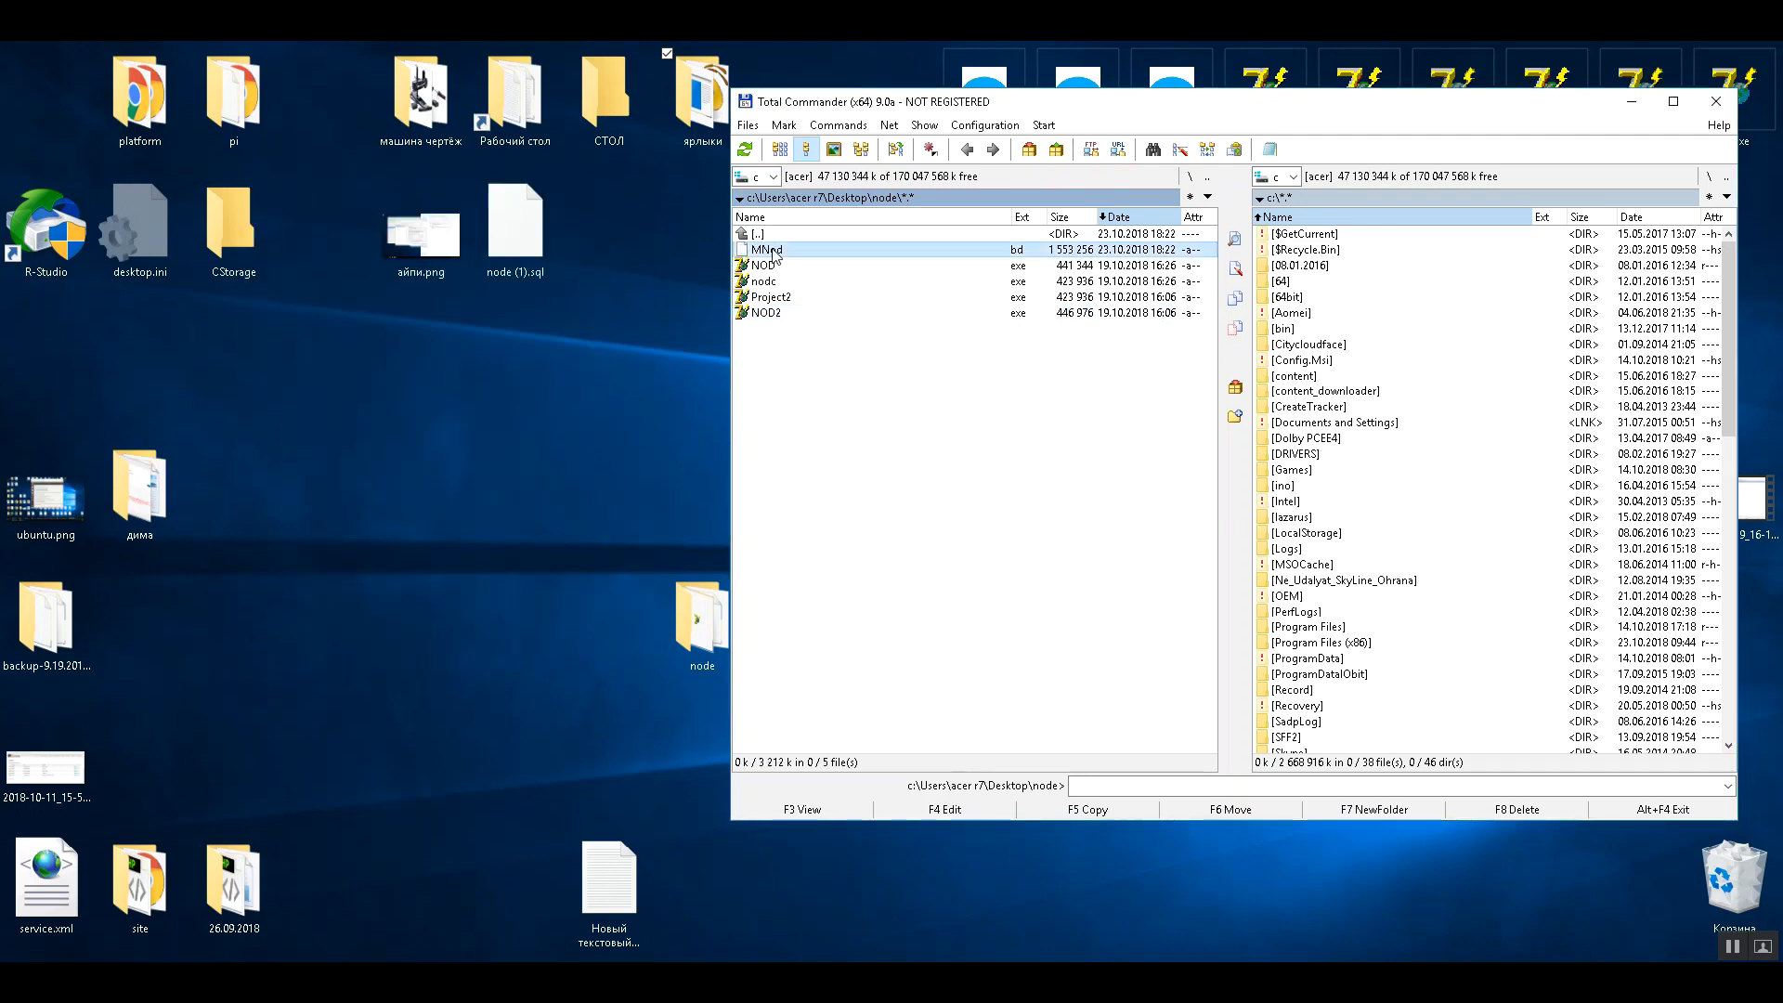
left_click(766, 249)
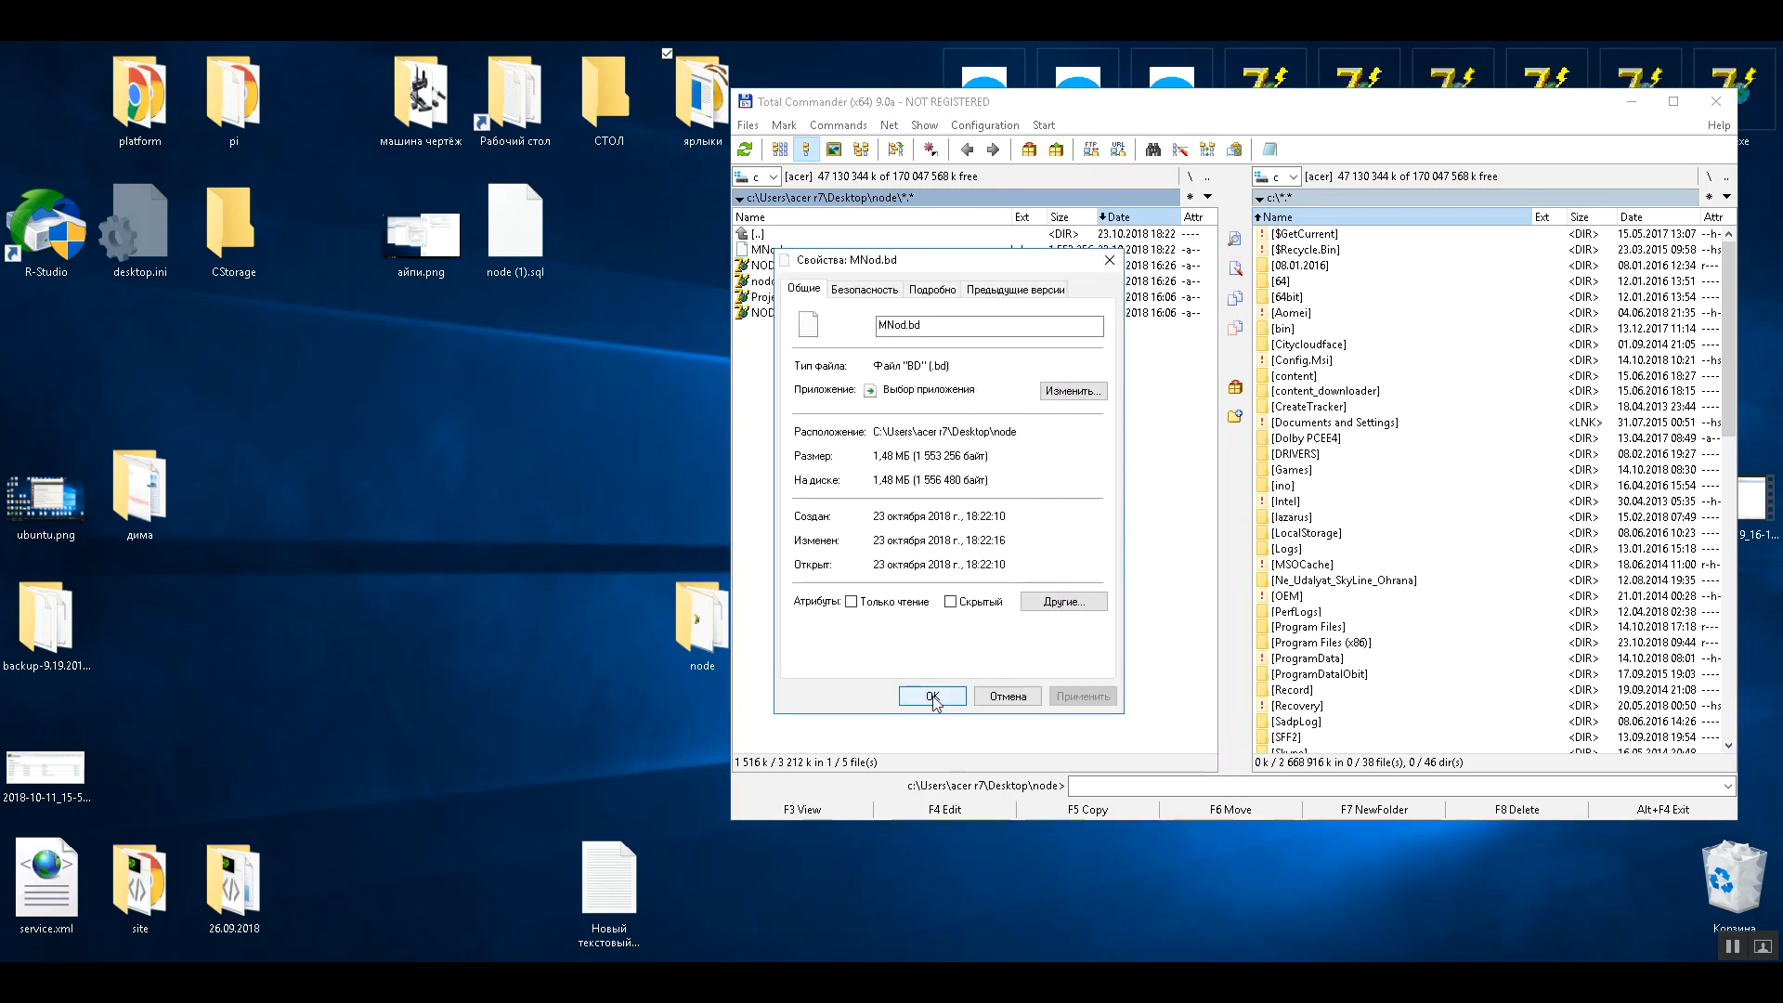
left_click(930, 695)
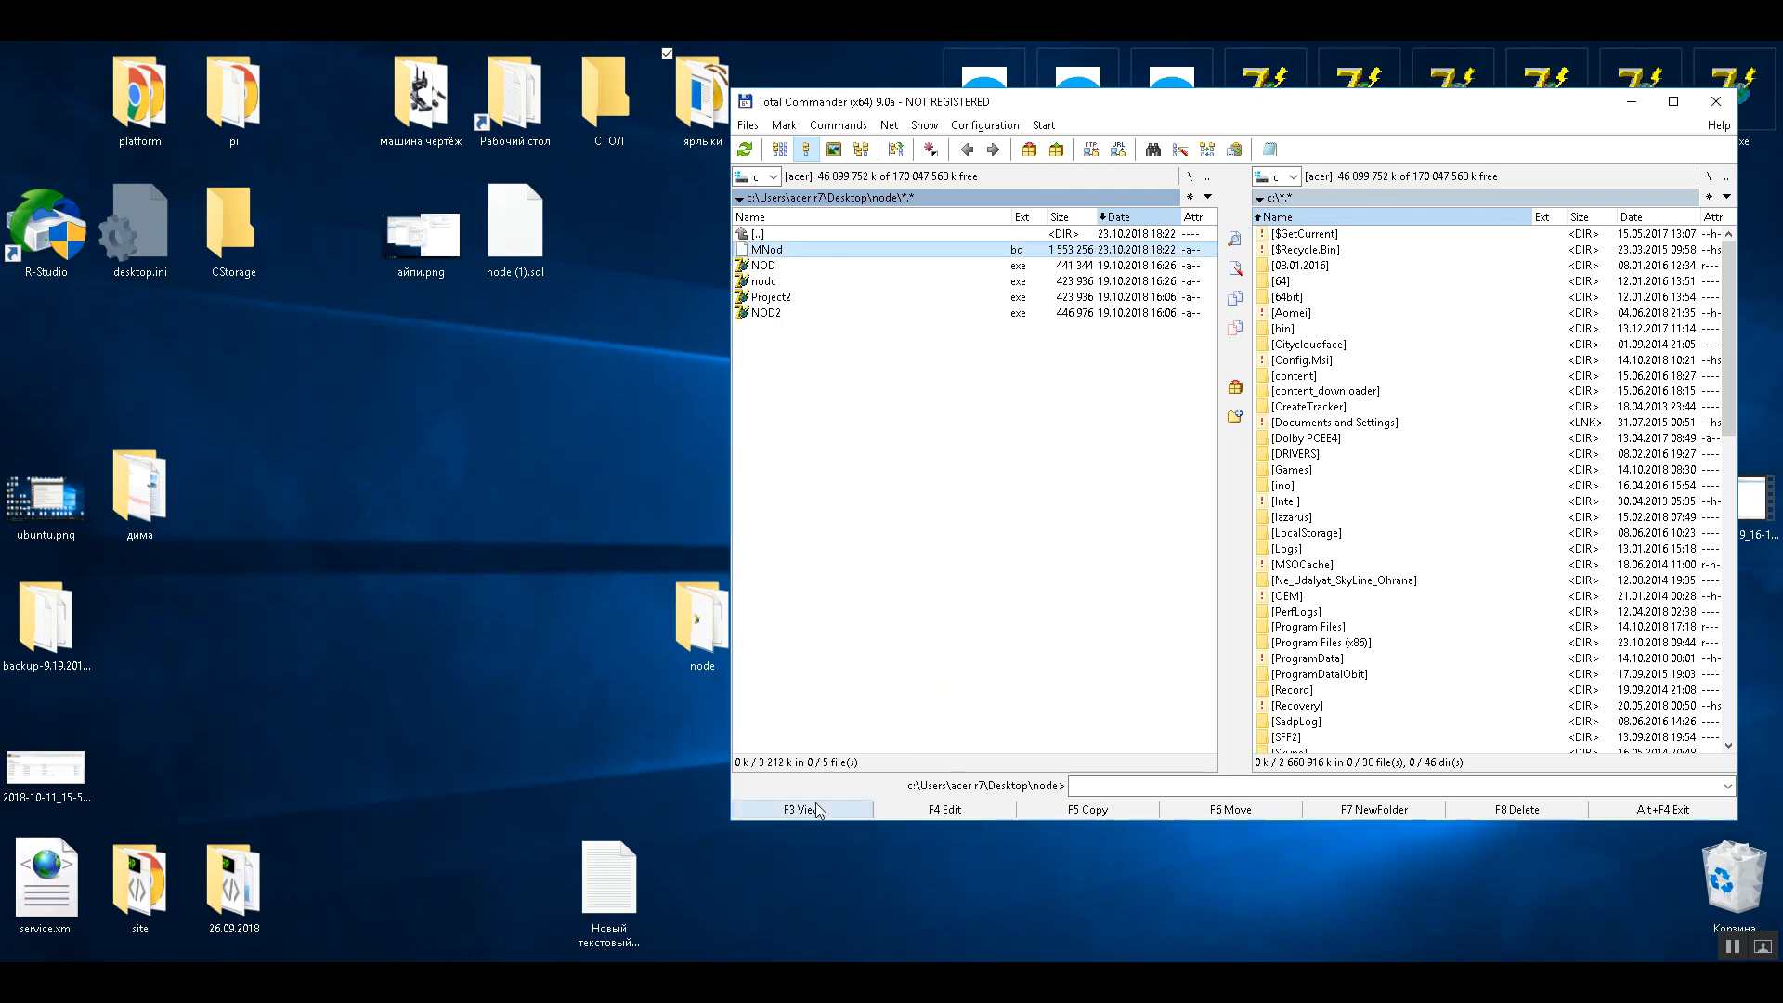
left_click(800, 809)
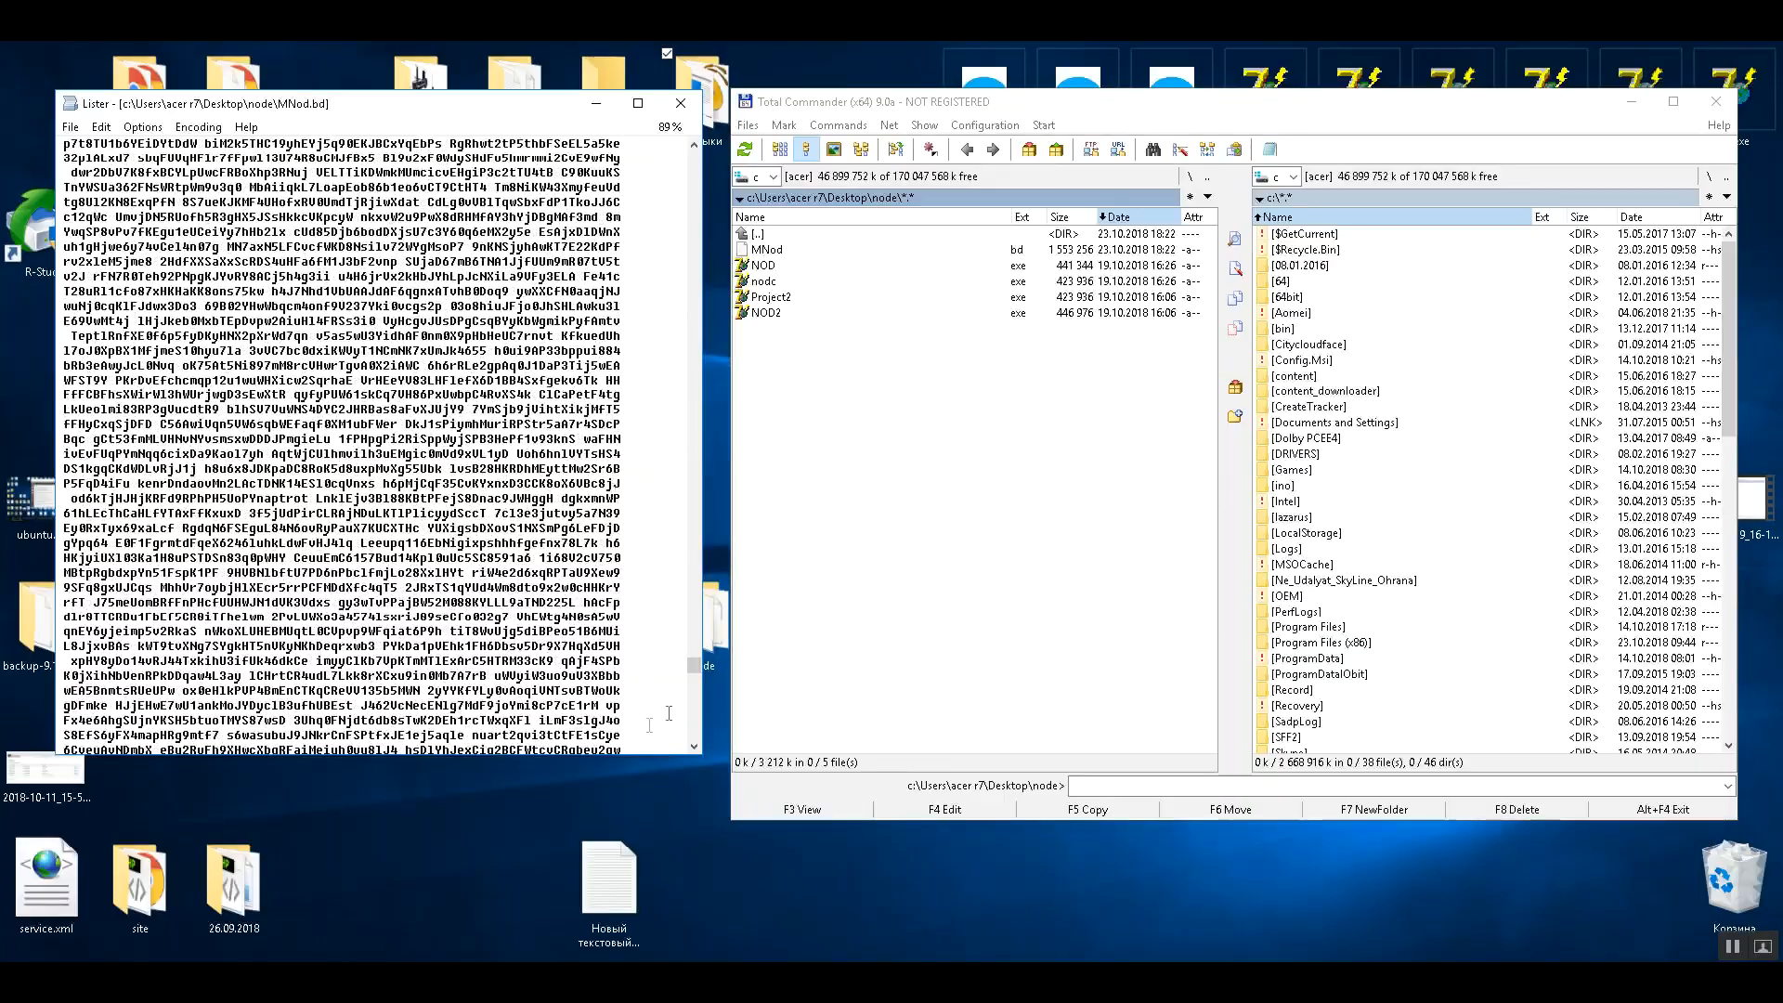
scroll("down", 3)
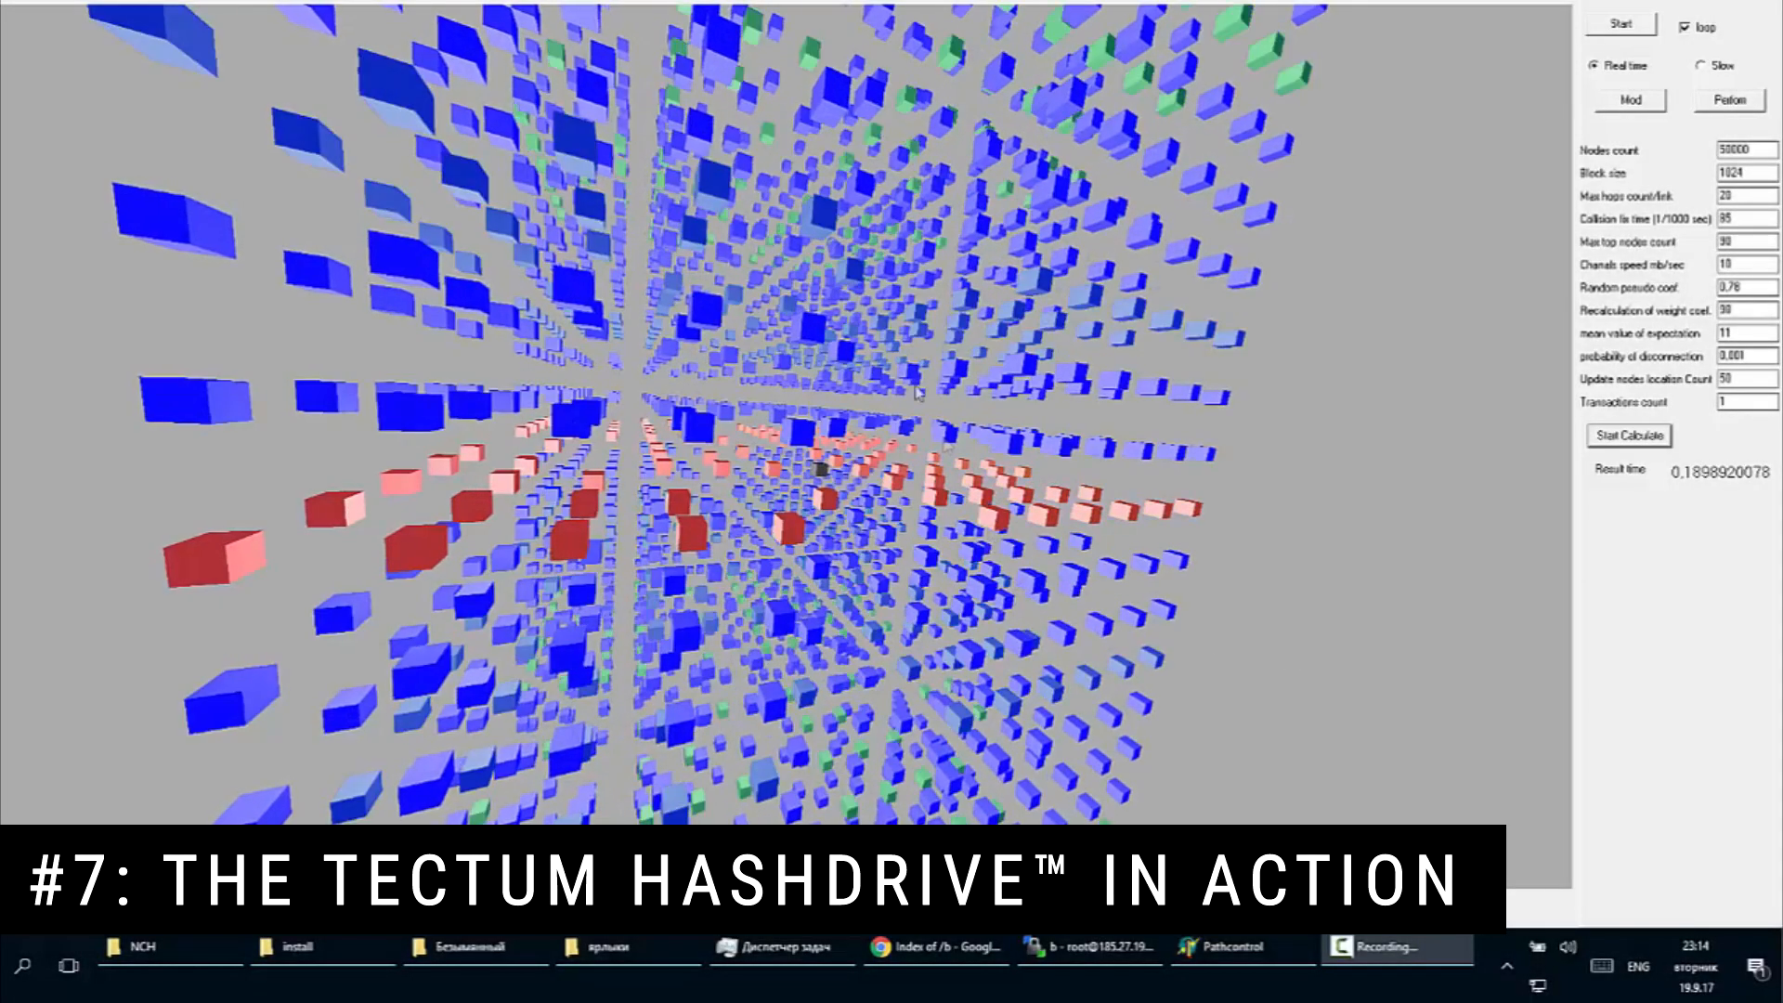
- Start the 50000-node simulation with loop and Real time enabled
left_click(1628, 436)
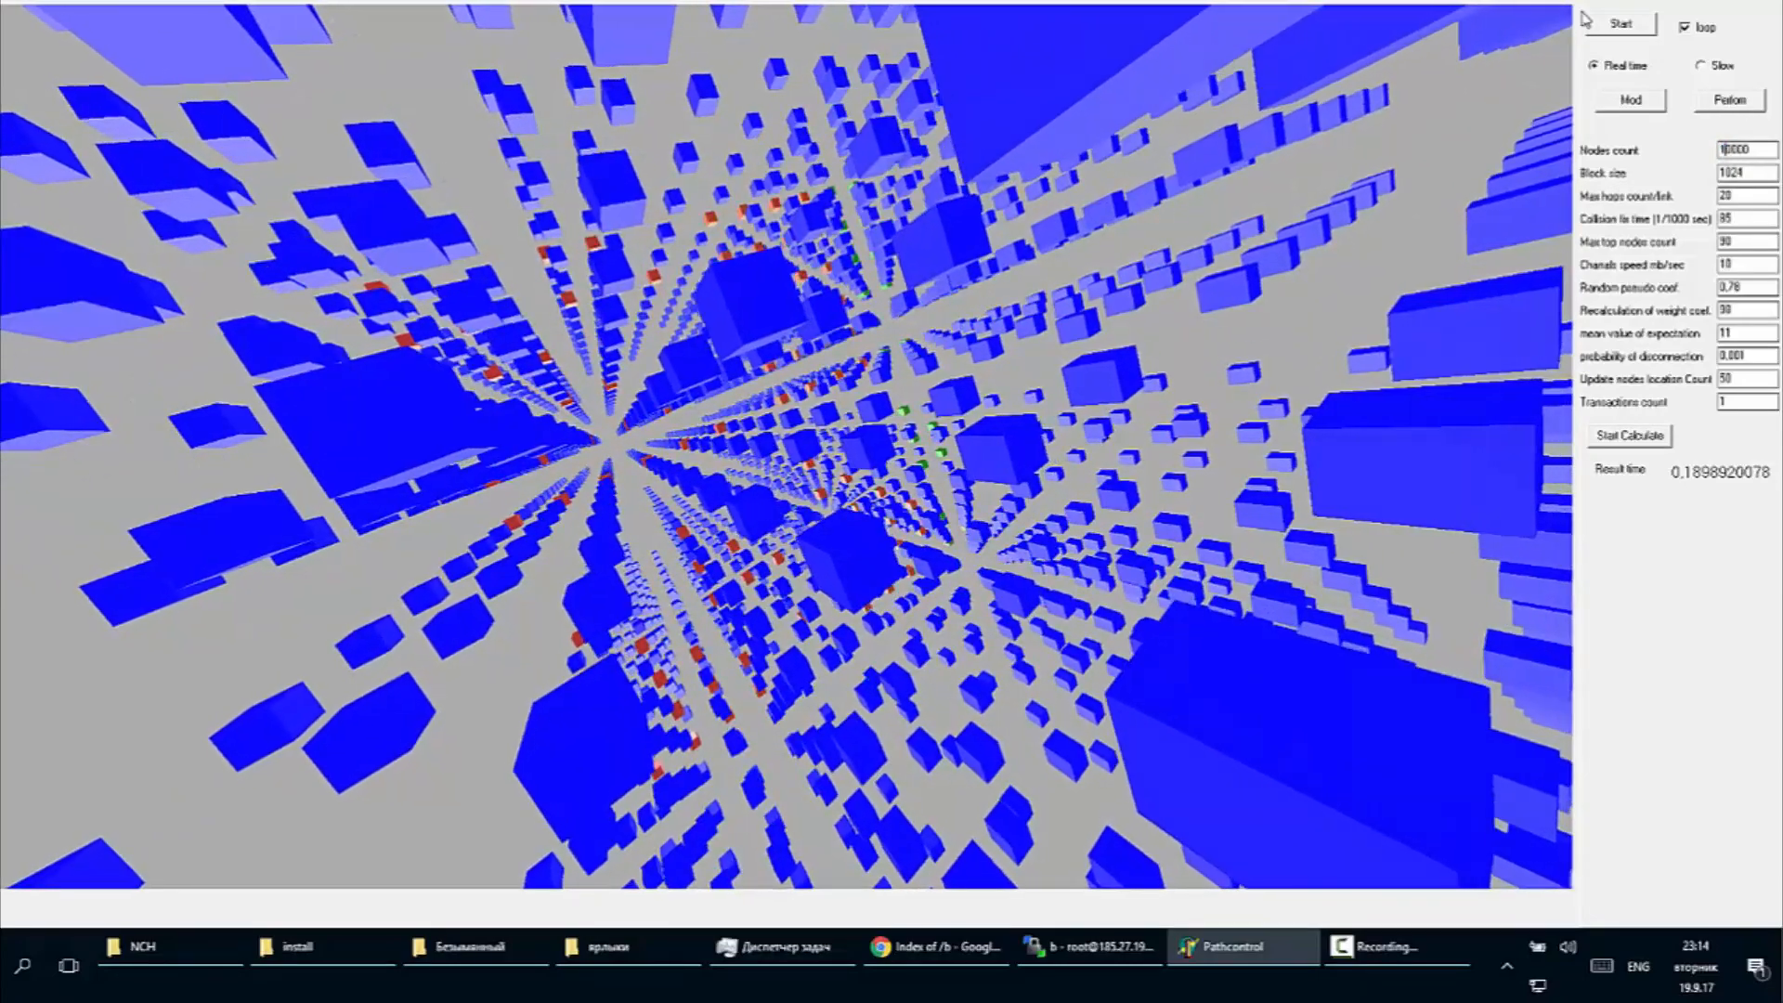
left_click(1619, 22)
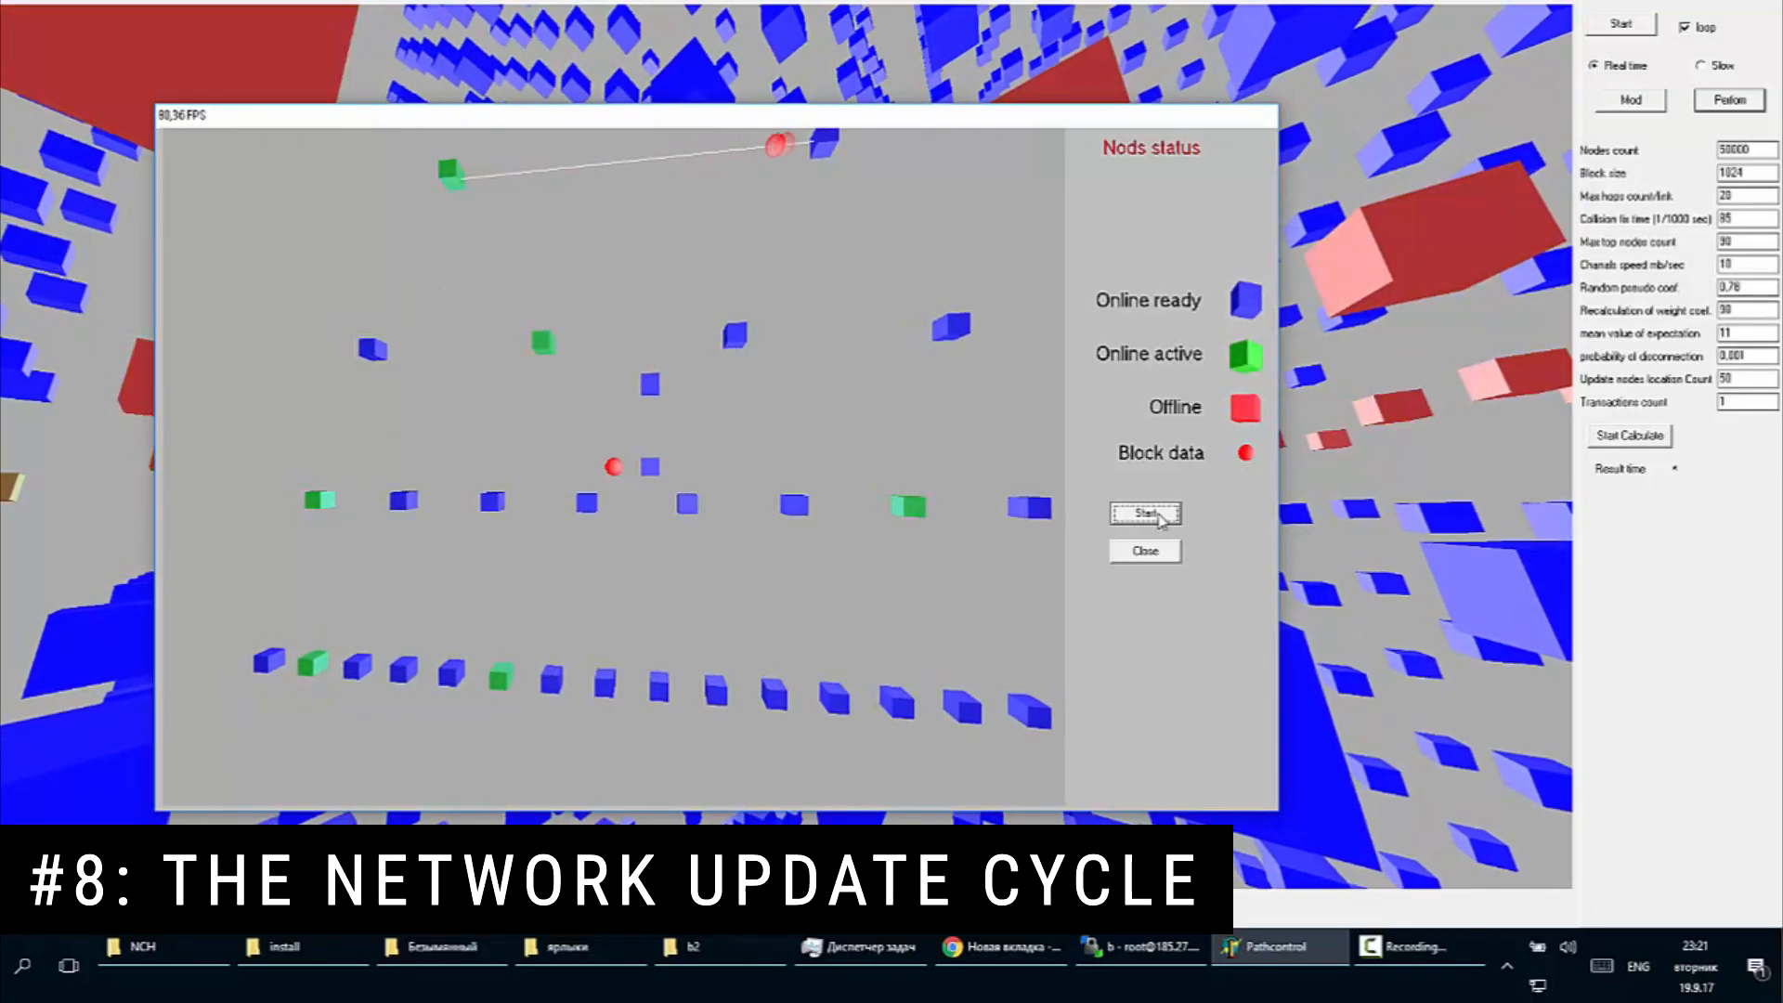
- Run three update cycles so block data passes from active nodes to the ready row
left_click(1145, 512)
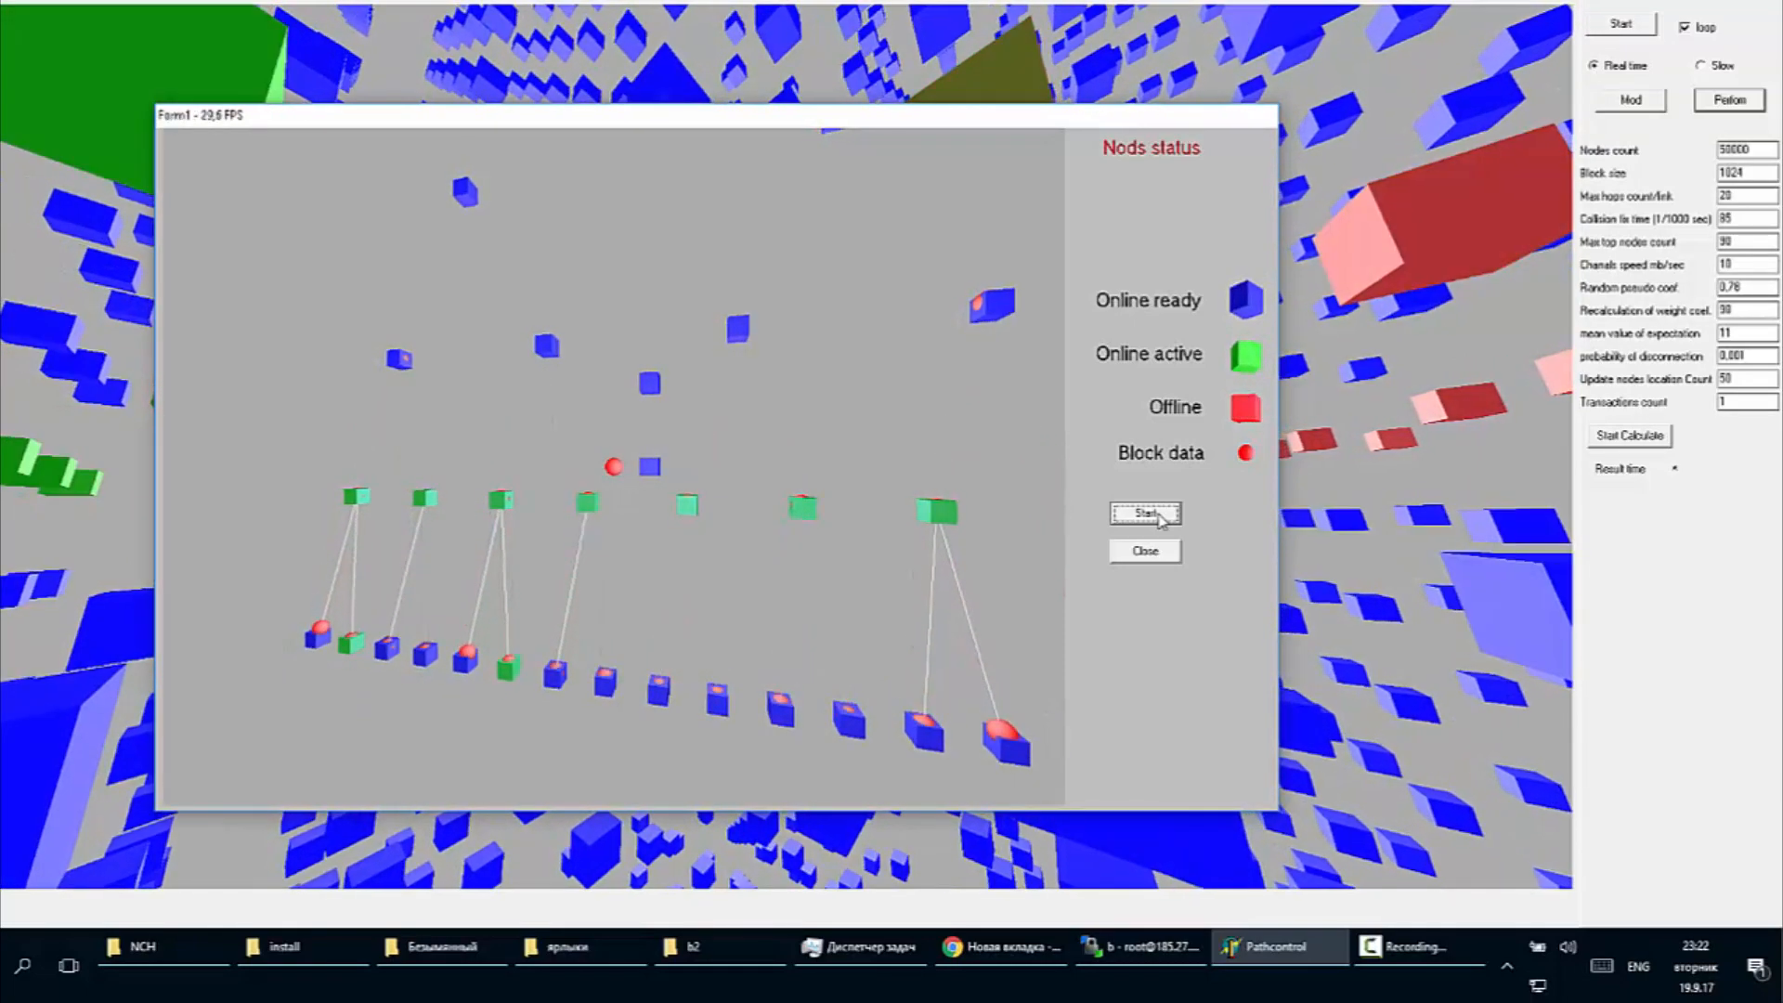
left_click(1144, 512)
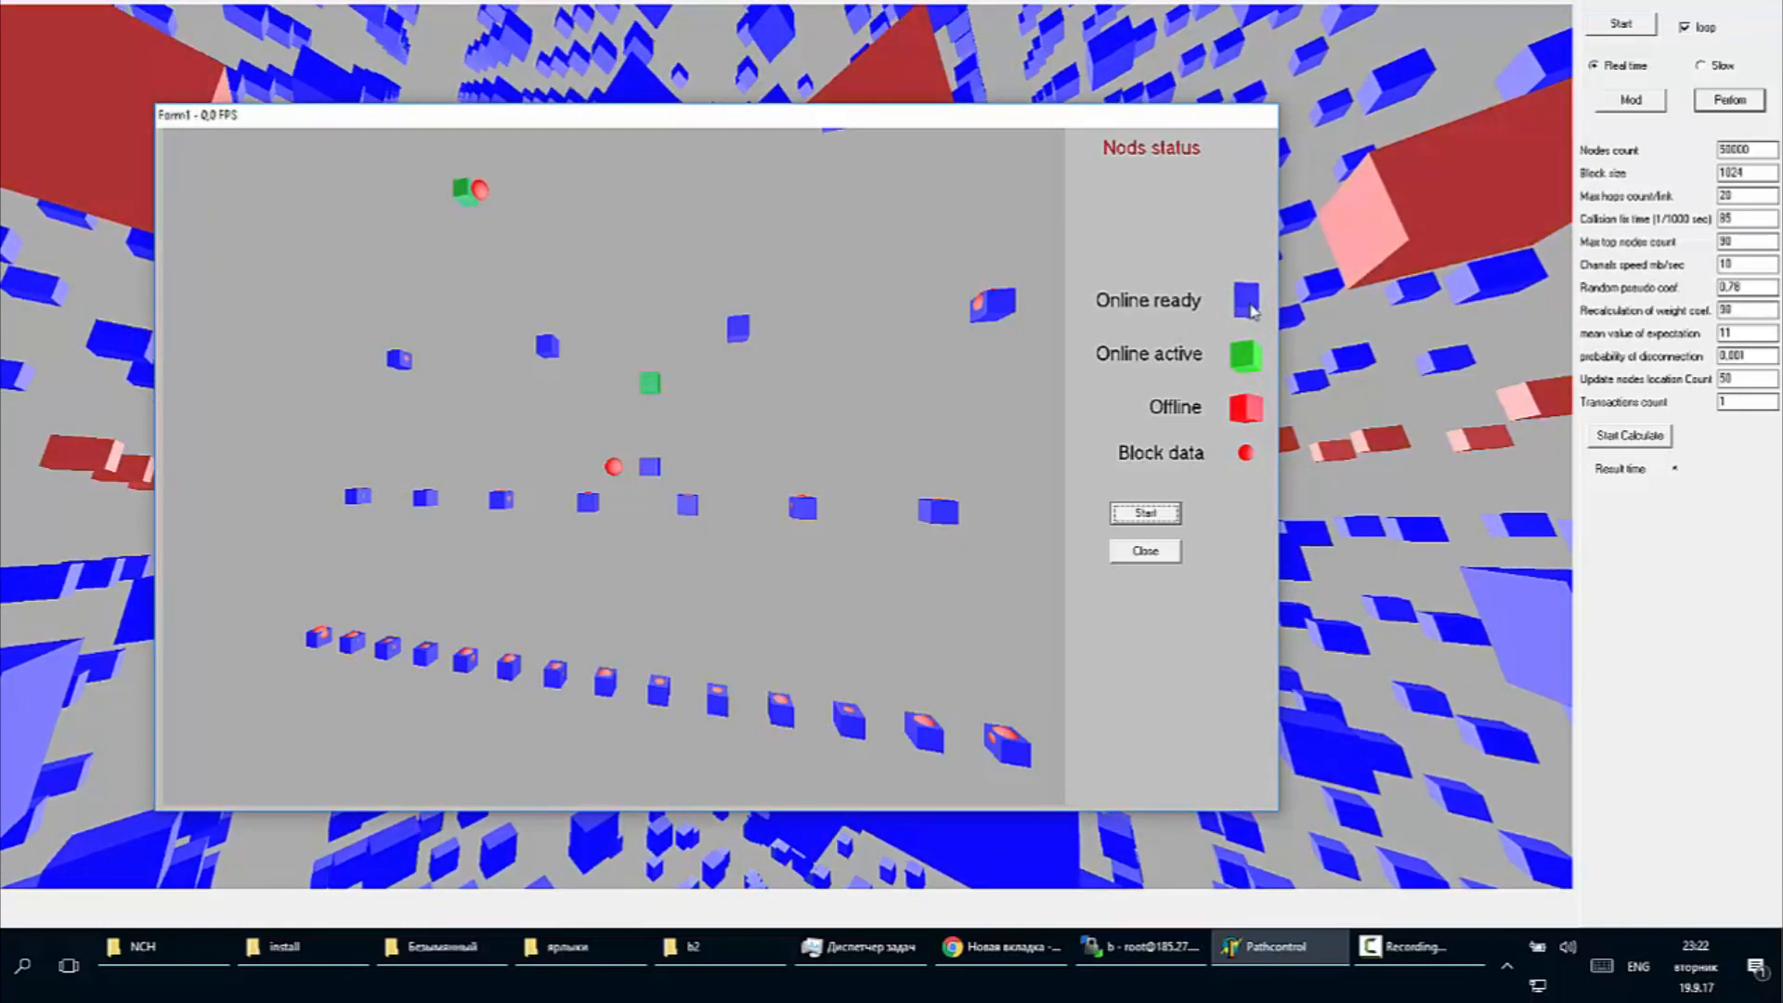
left_click(1144, 512)
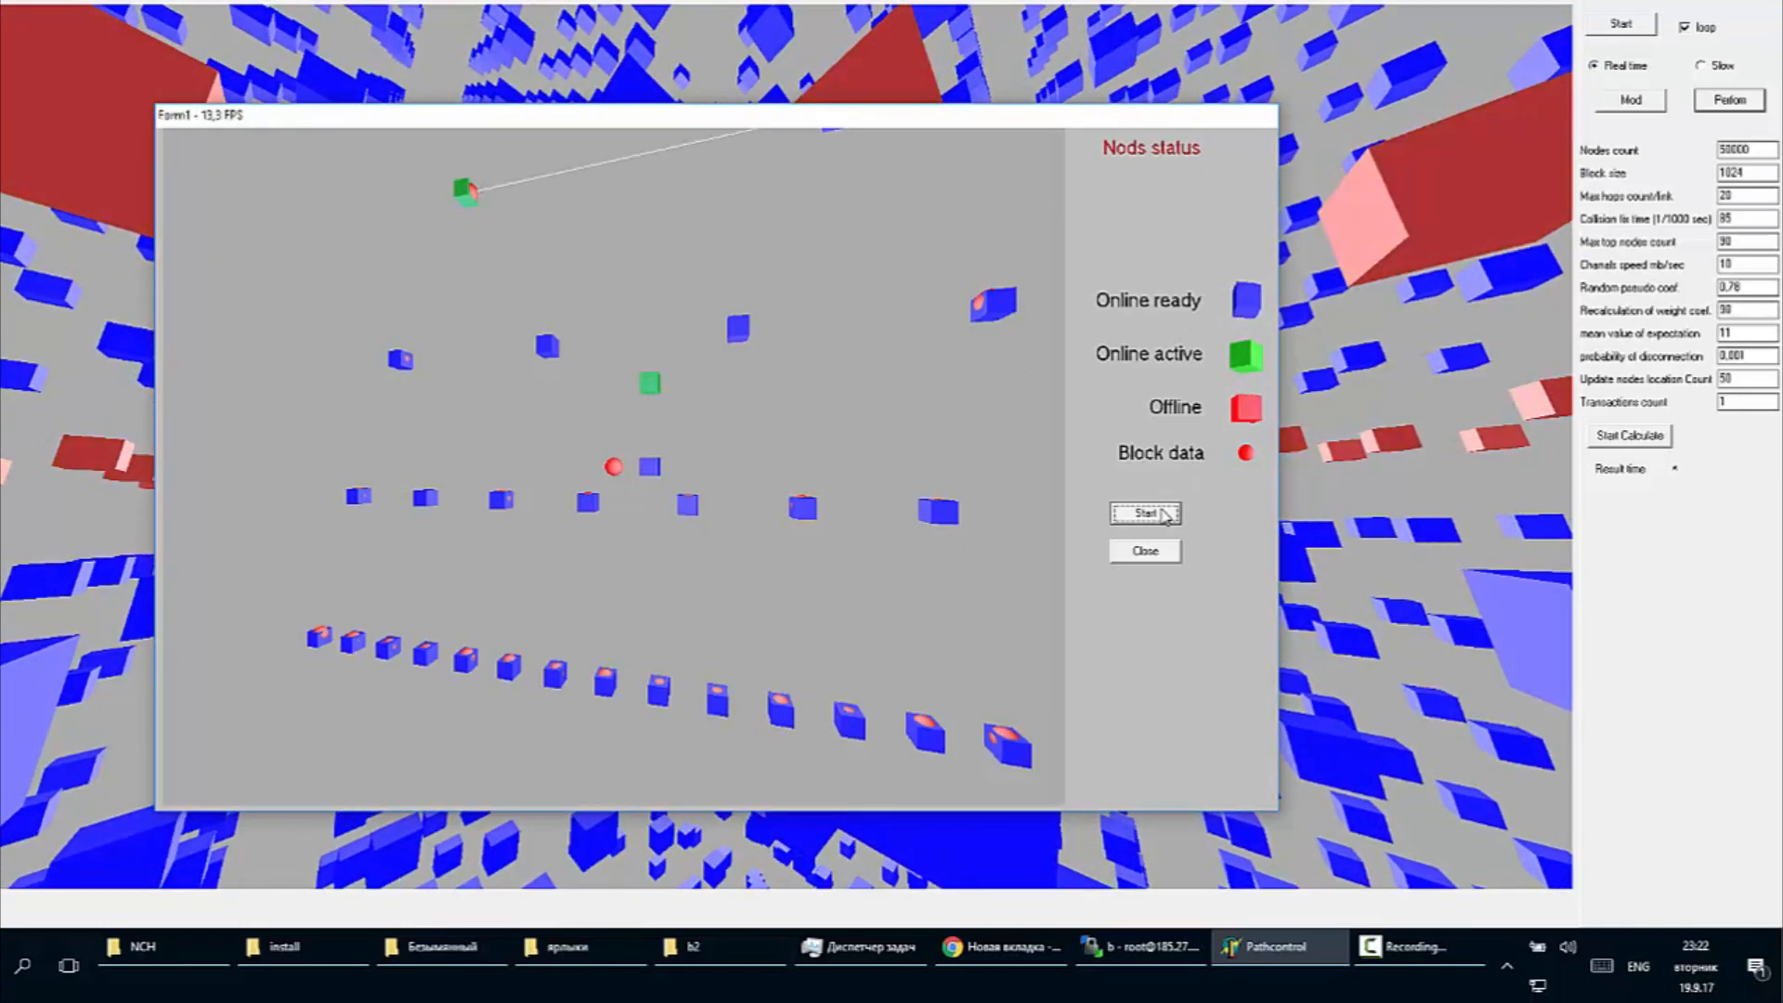